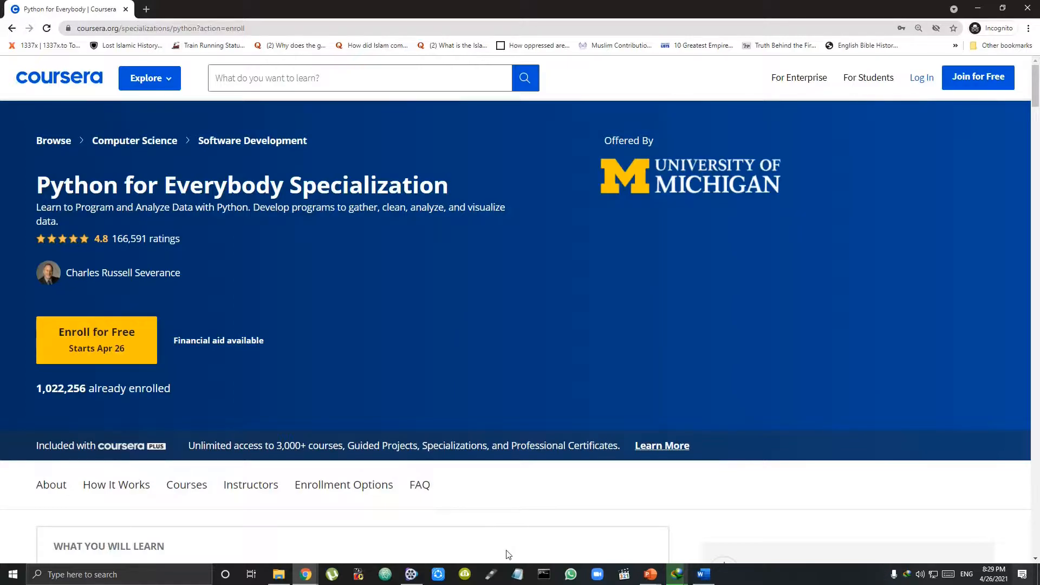
mouse_move(509, 550)
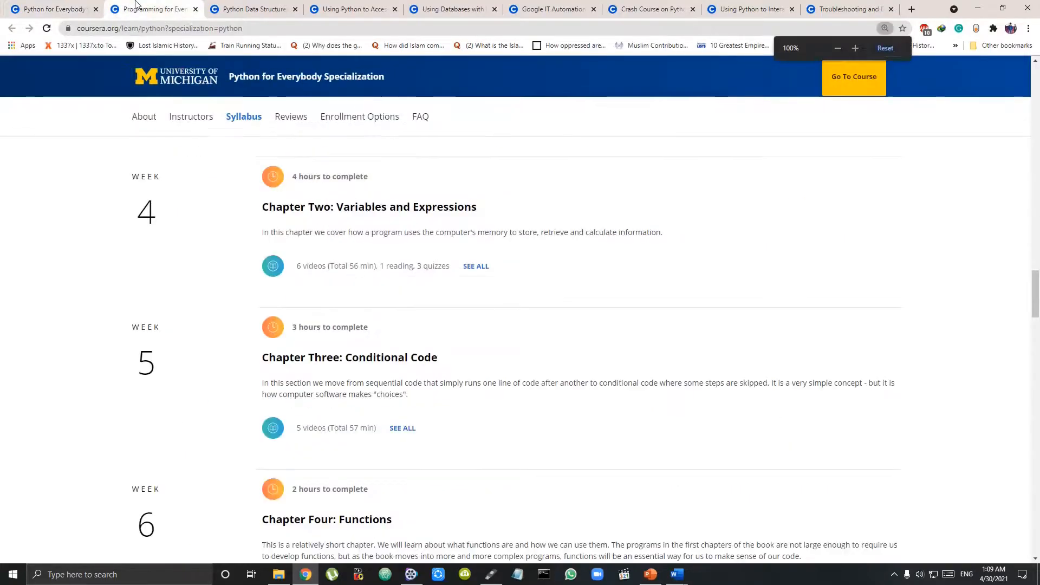
- Scroll the current syllabus, then browse the web data and databases course syllabi
scroll("down", 3)
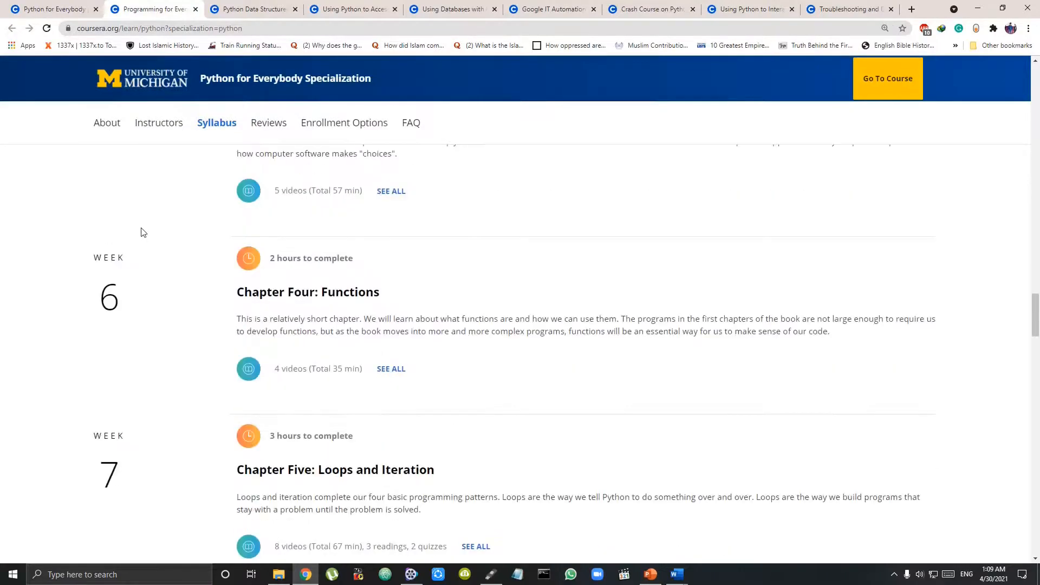
left_click(252, 10)
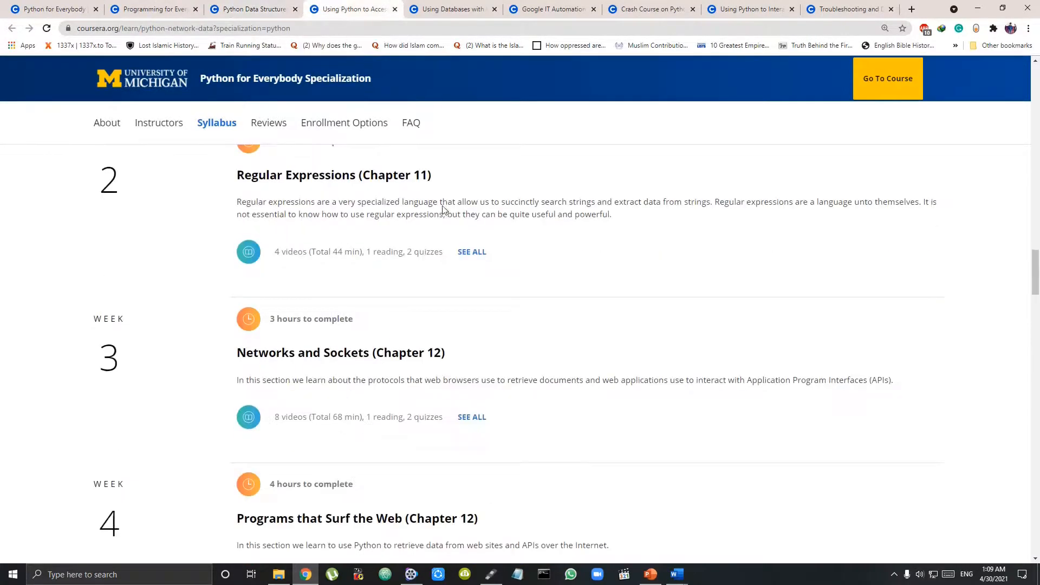
scroll("down", 3)
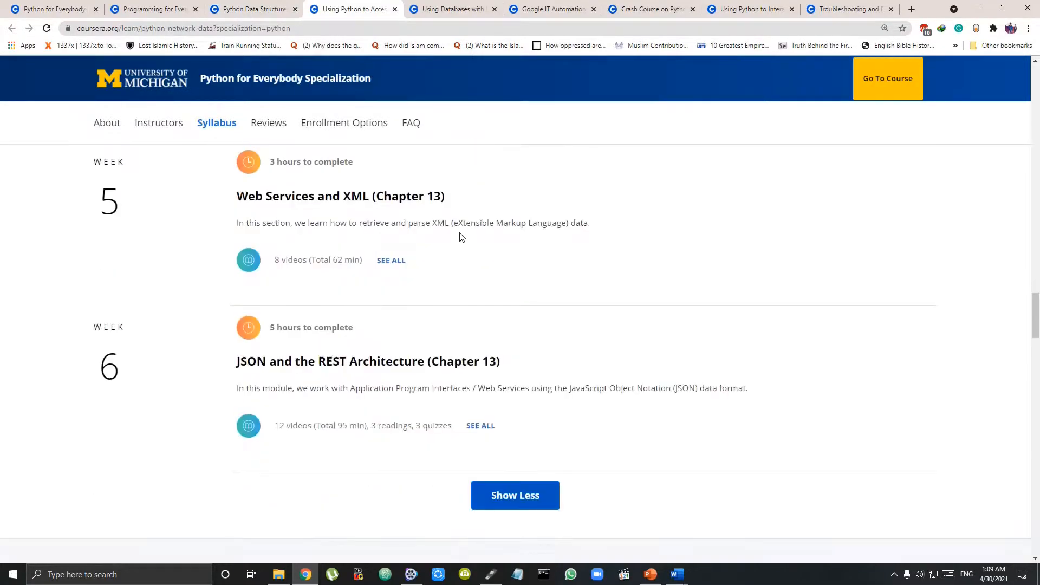
left_click(453, 9)
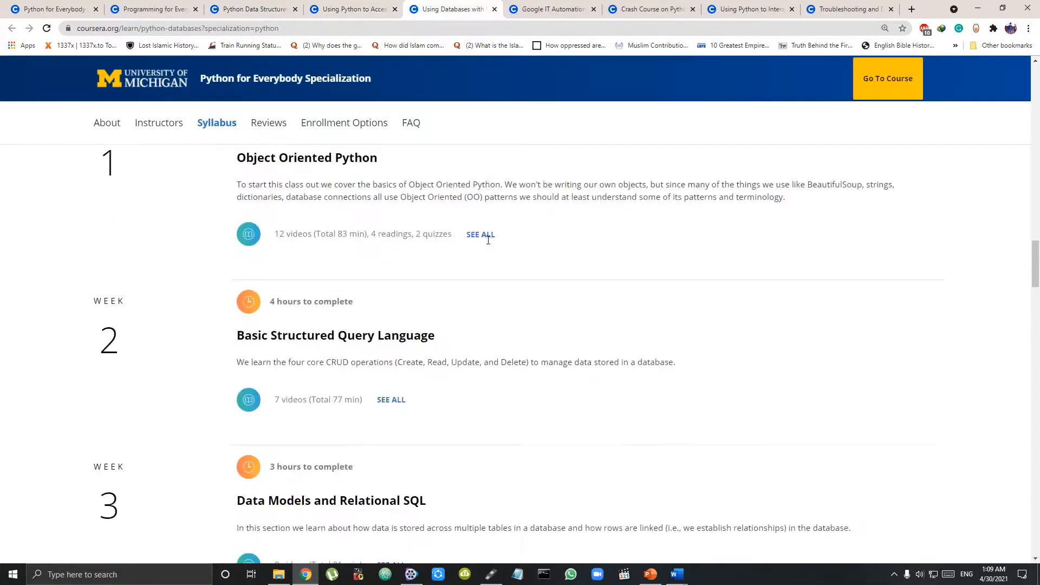
scroll("down", 3)
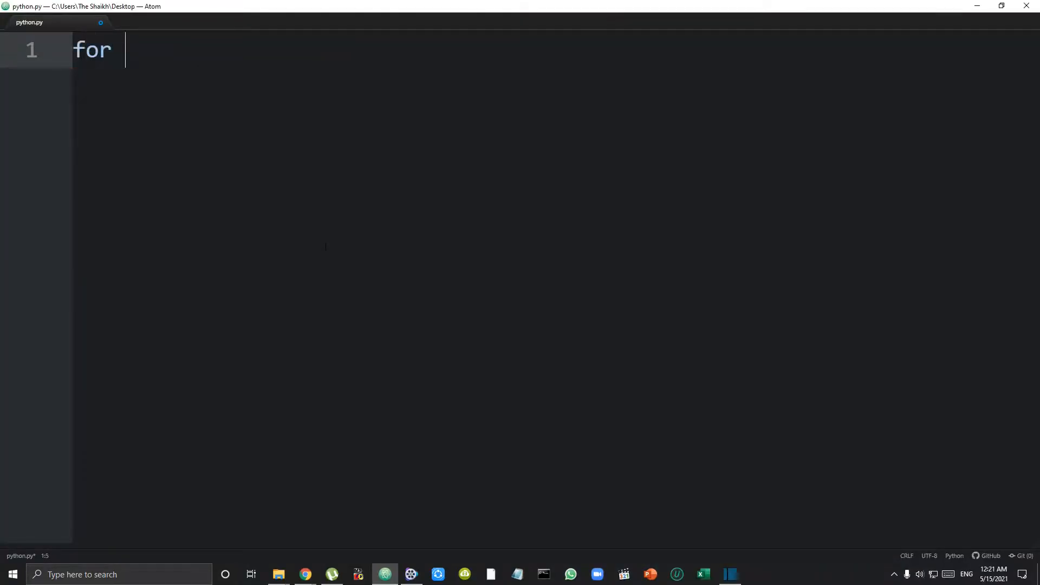
- Write 'for i in [1,2,3]:' with an indented print(i) in python.py
type("i in []")
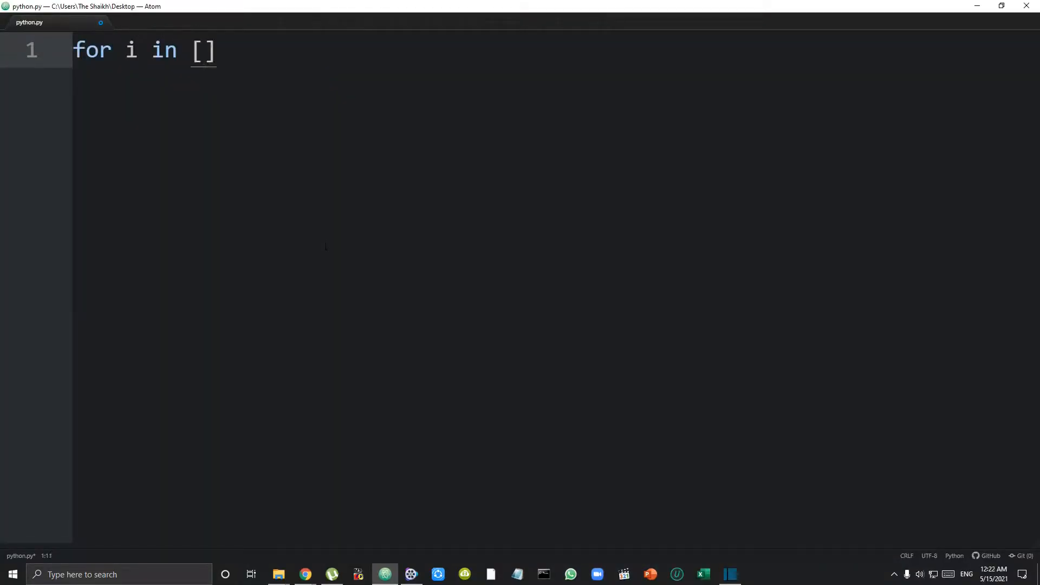
type("1,2")
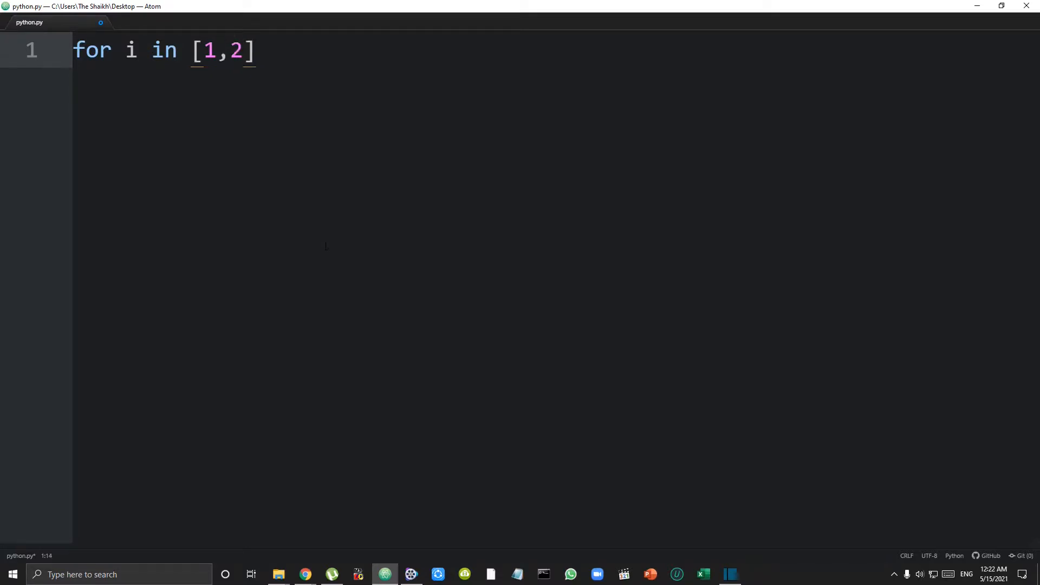
type(",3]:")
type("print(")
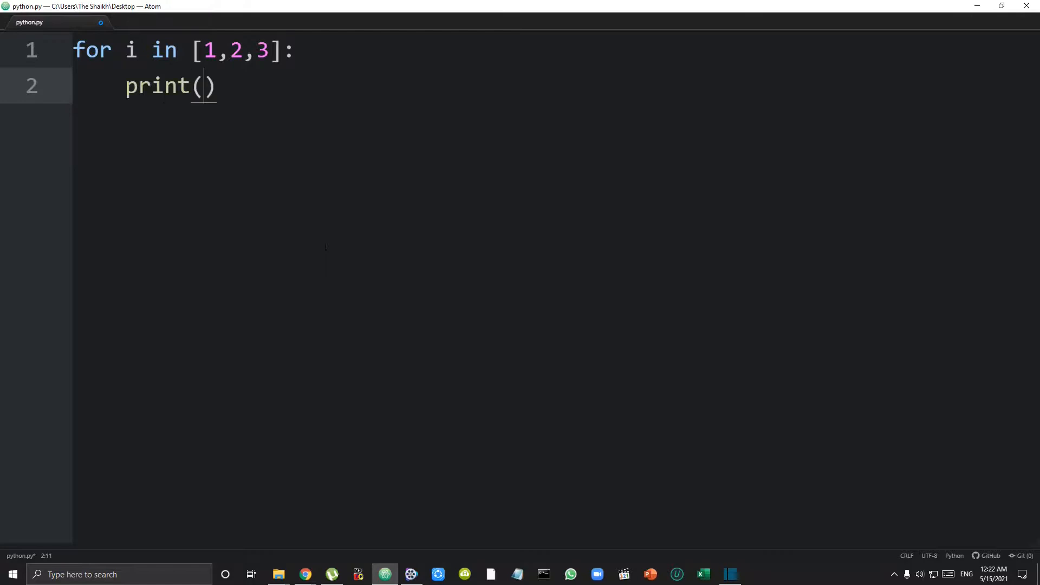
type("i")
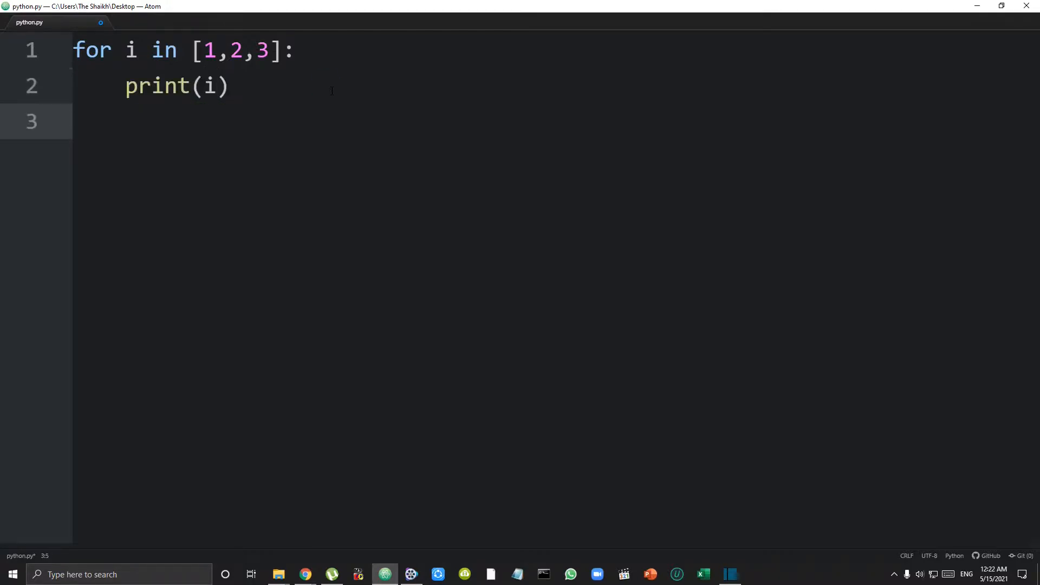
type("print(")
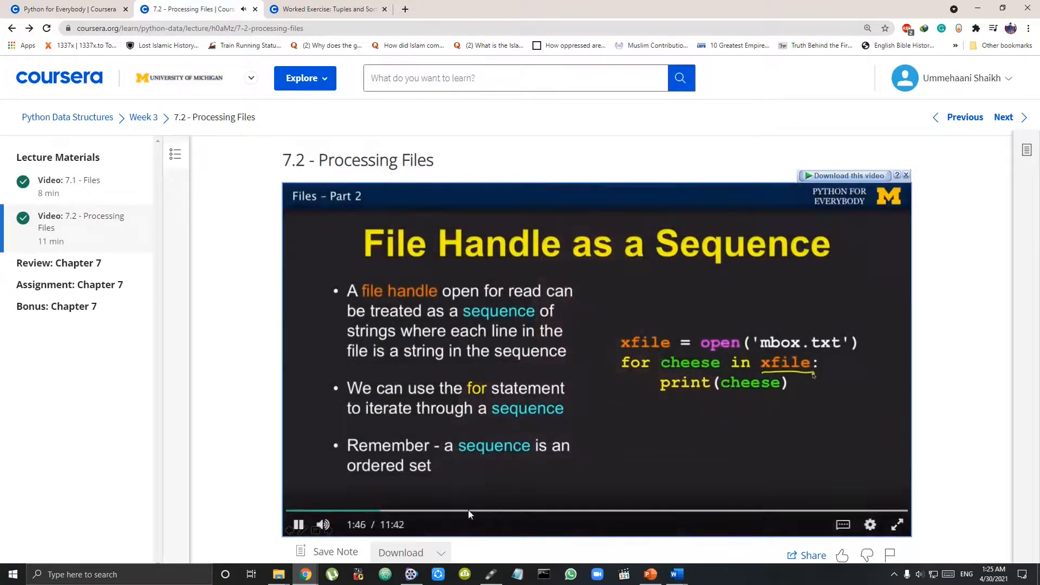
- Skip ahead in Processing Files, open the Tuples and Sorting exercise, then return to python results
left_click(469, 510)
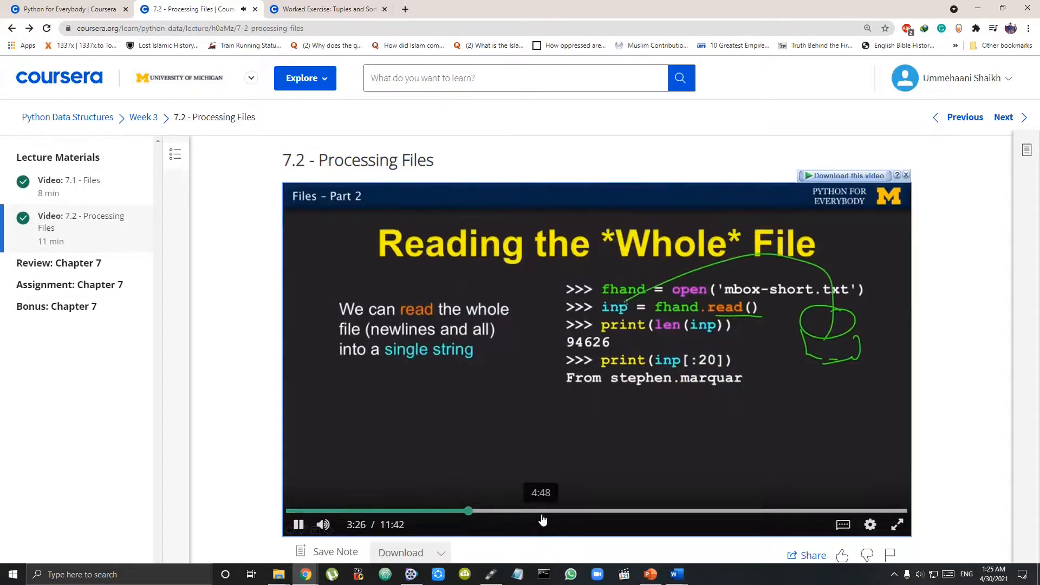
left_click(329, 9)
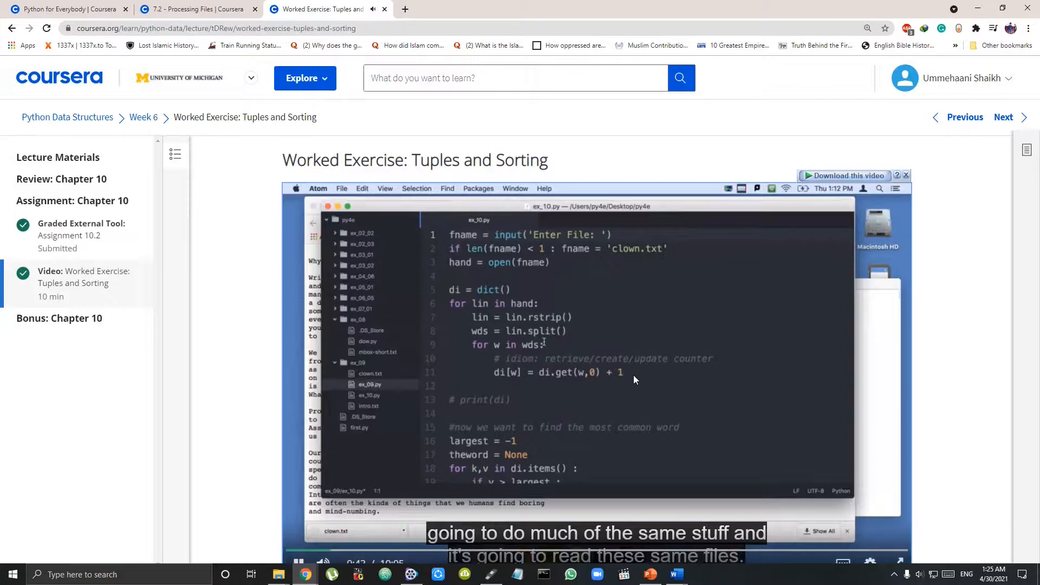
left_click(866, 28)
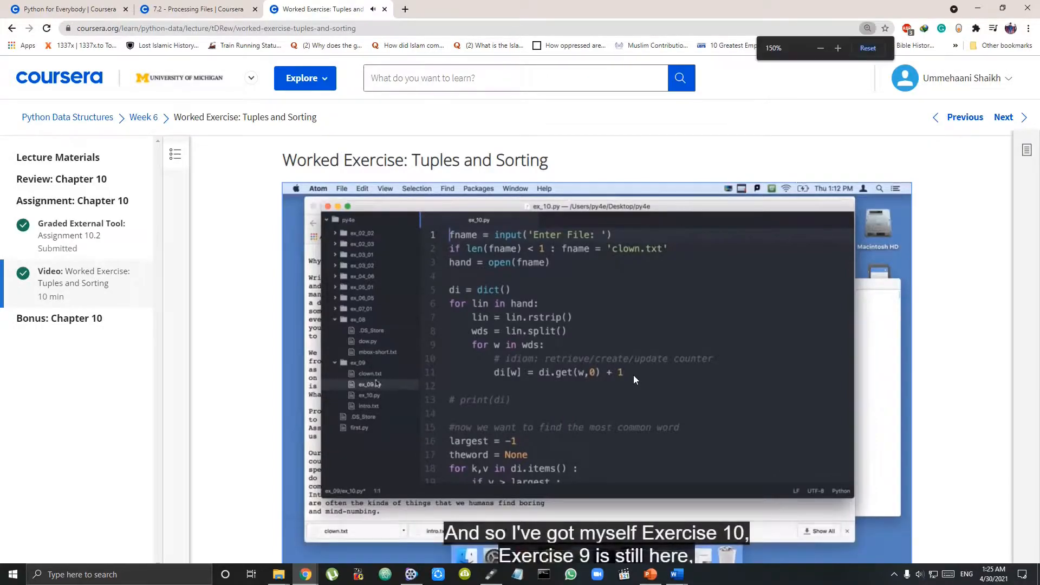
left_click(868, 48)
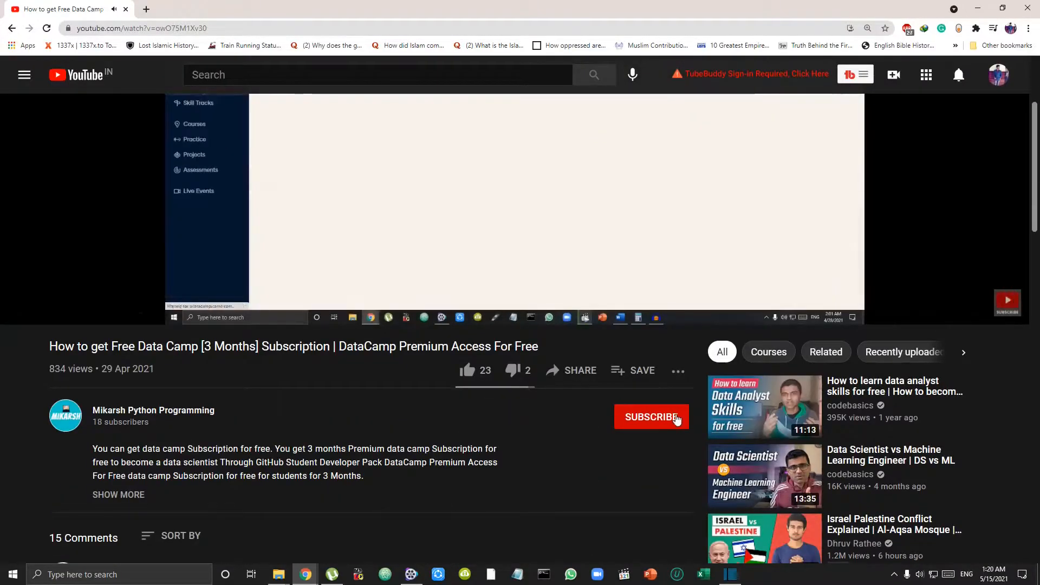
left_click(651, 417)
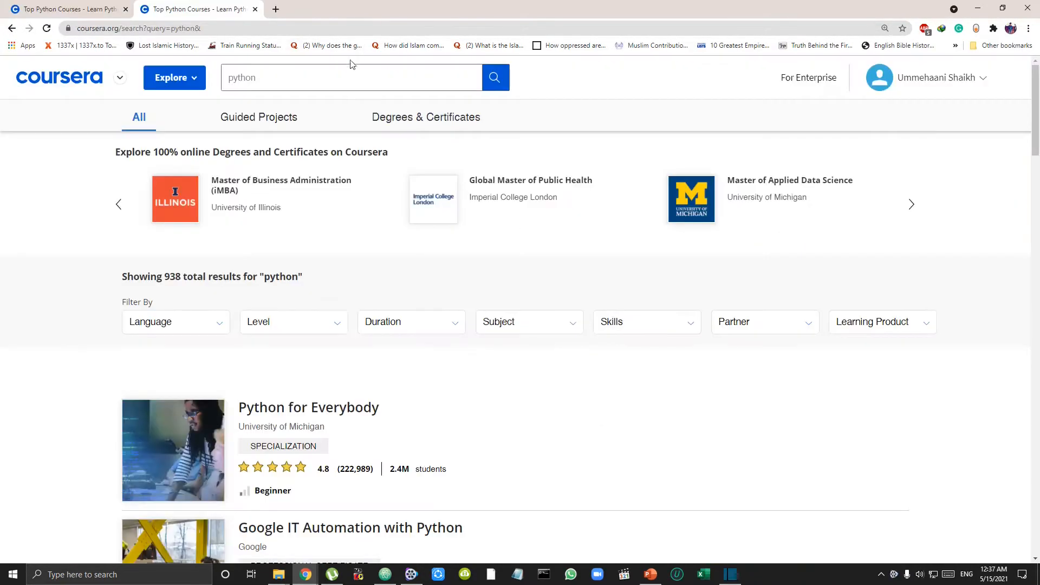
- Open the Google IT Automation with Python certificate and scroll down through its courses
scroll("down", 3)
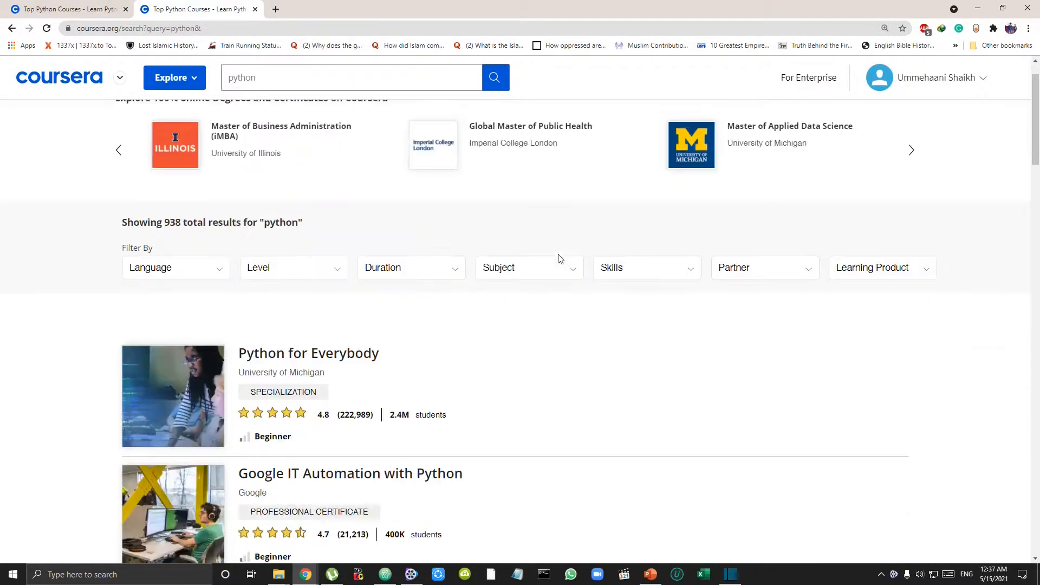
left_click(350, 474)
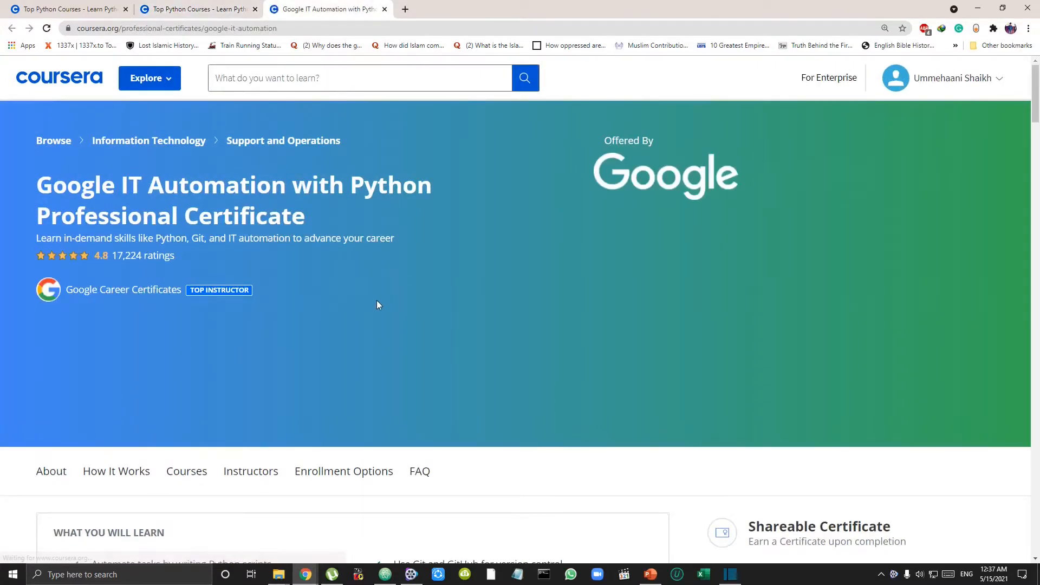
scroll("down", 3)
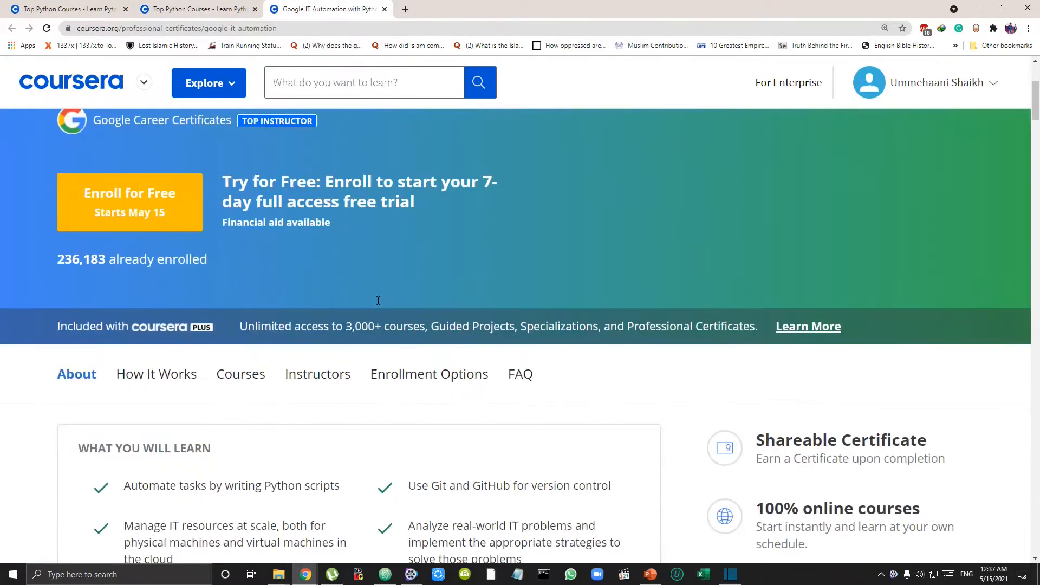
scroll("down", 3)
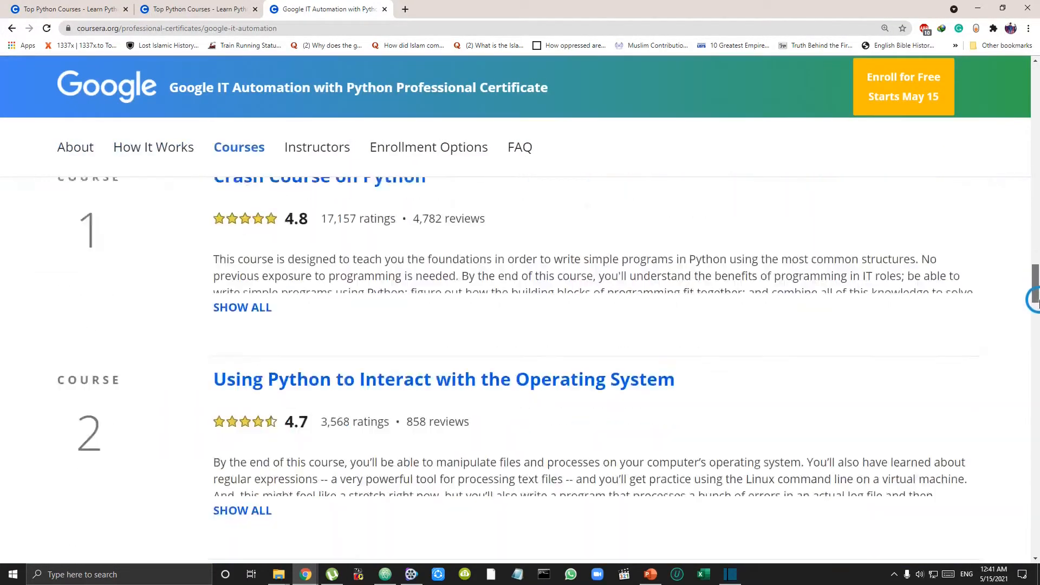
scroll("down", 3)
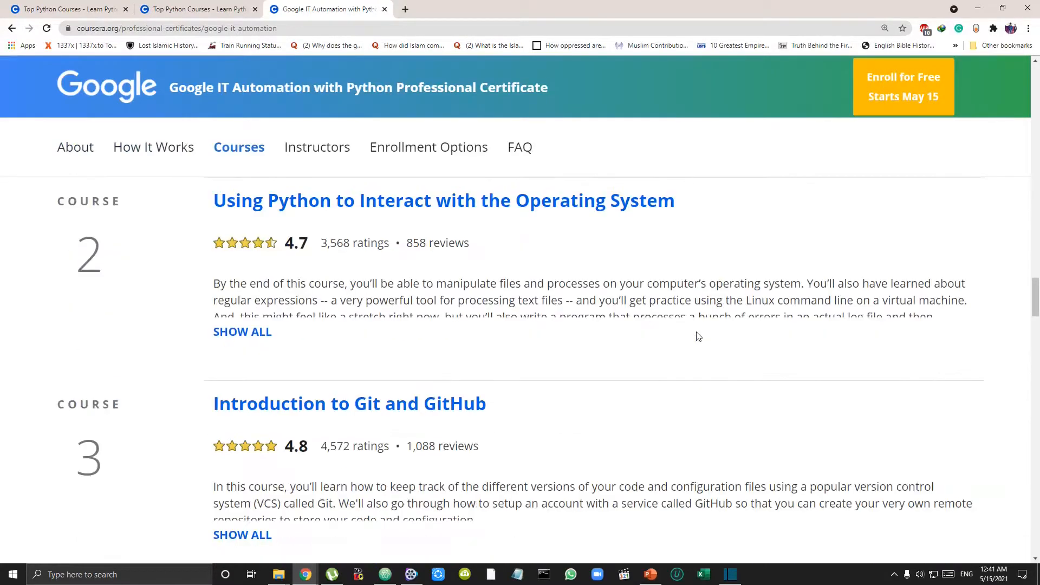
scroll("down", 3)
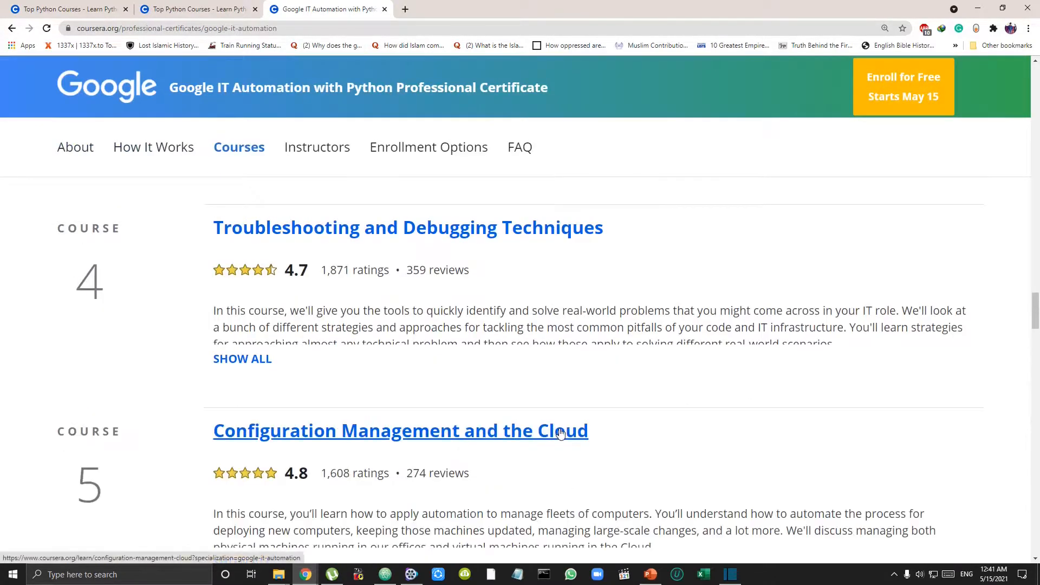
scroll("down", 3)
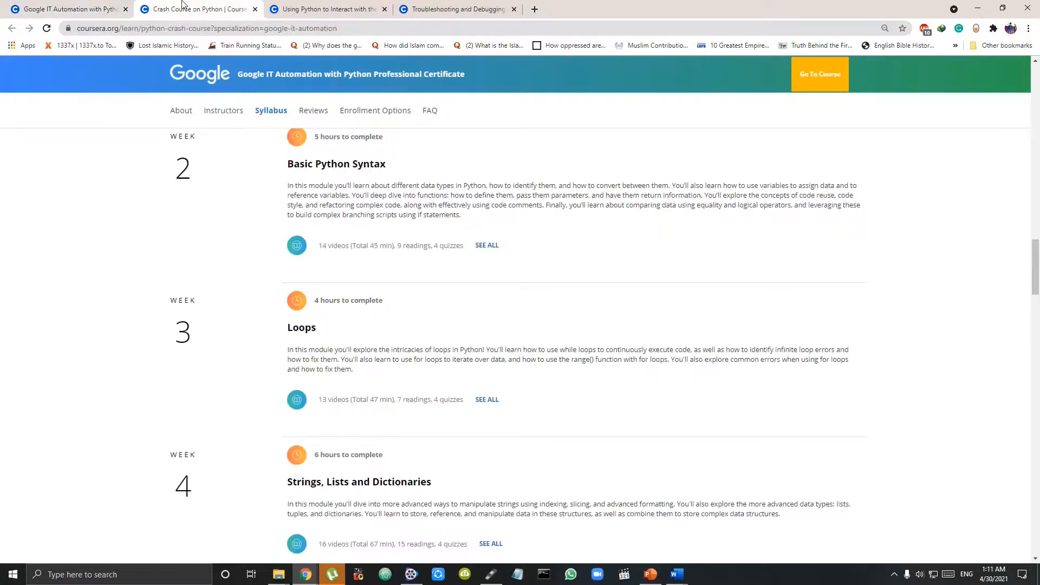
- Zoom the browser to 125% and scroll the Crash Course on Python syllabus
left_click(884, 27)
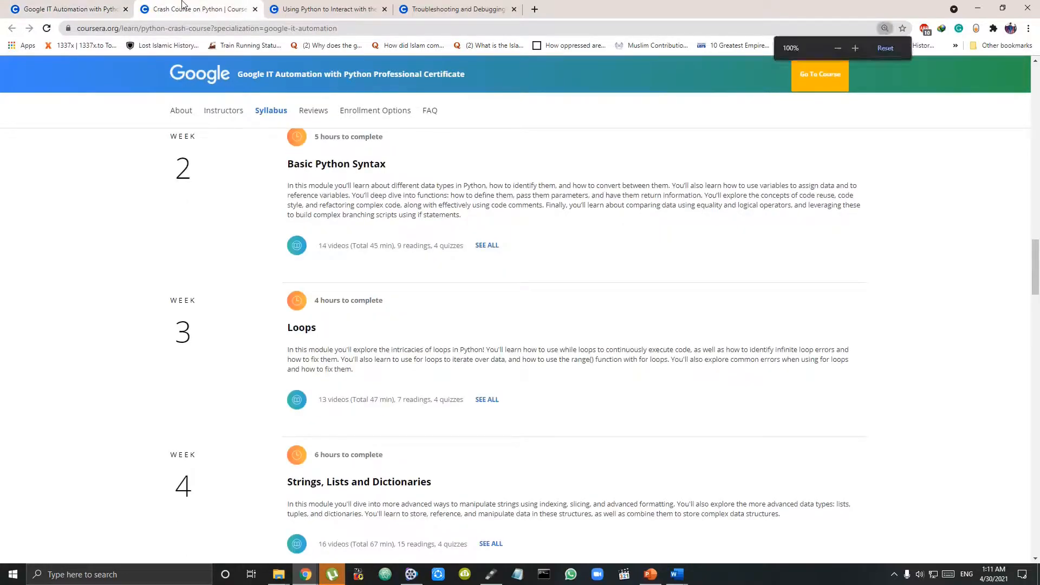
left_click(857, 48)
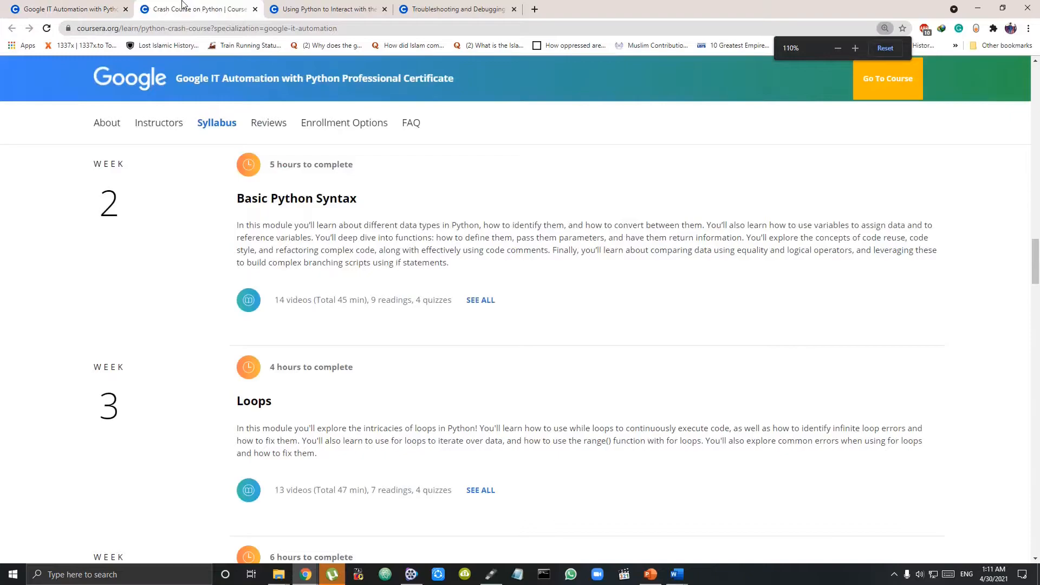
left_click(856, 49)
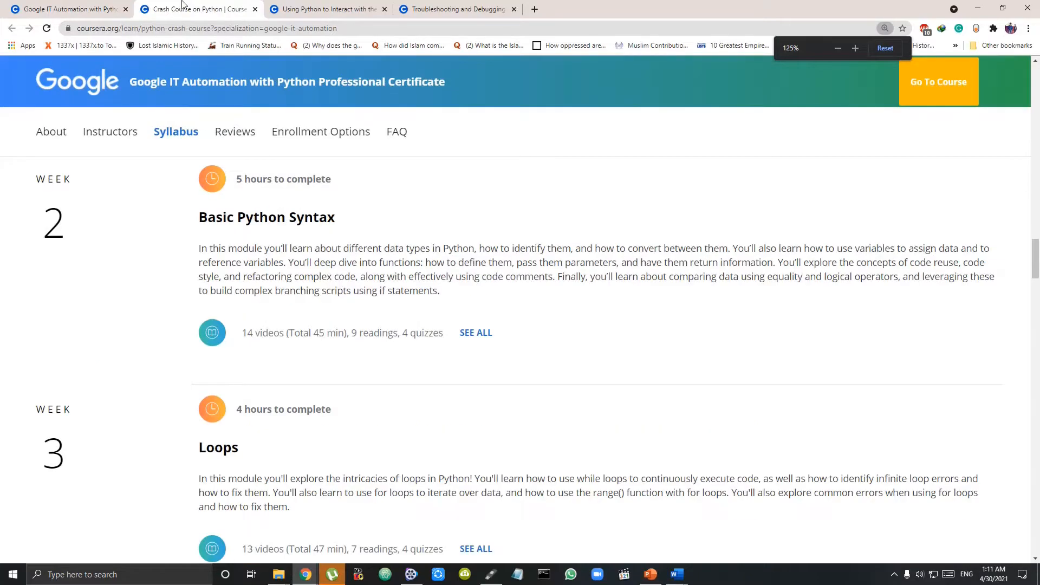
scroll("down", 3)
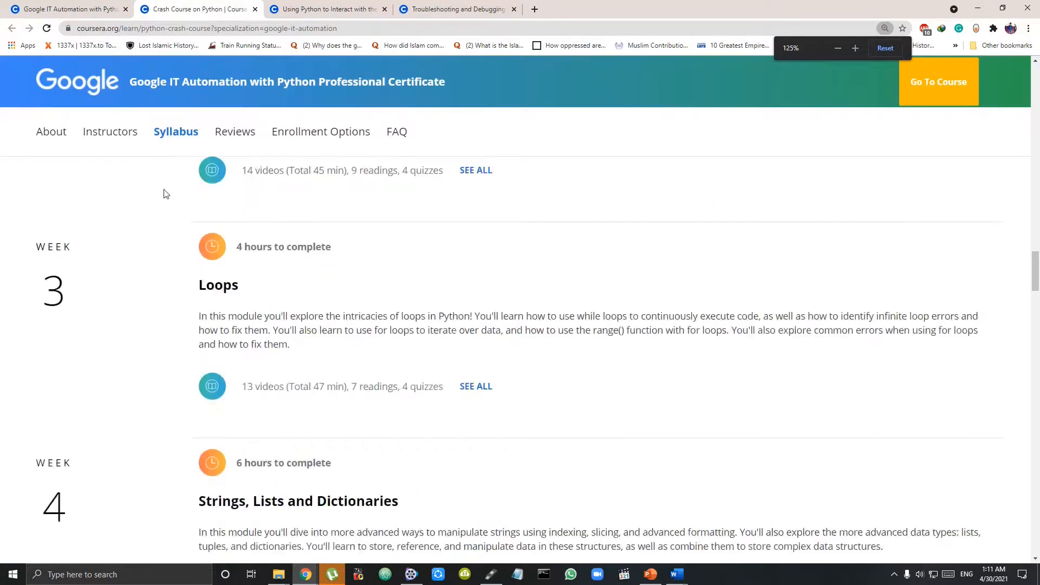
scroll("down", 3)
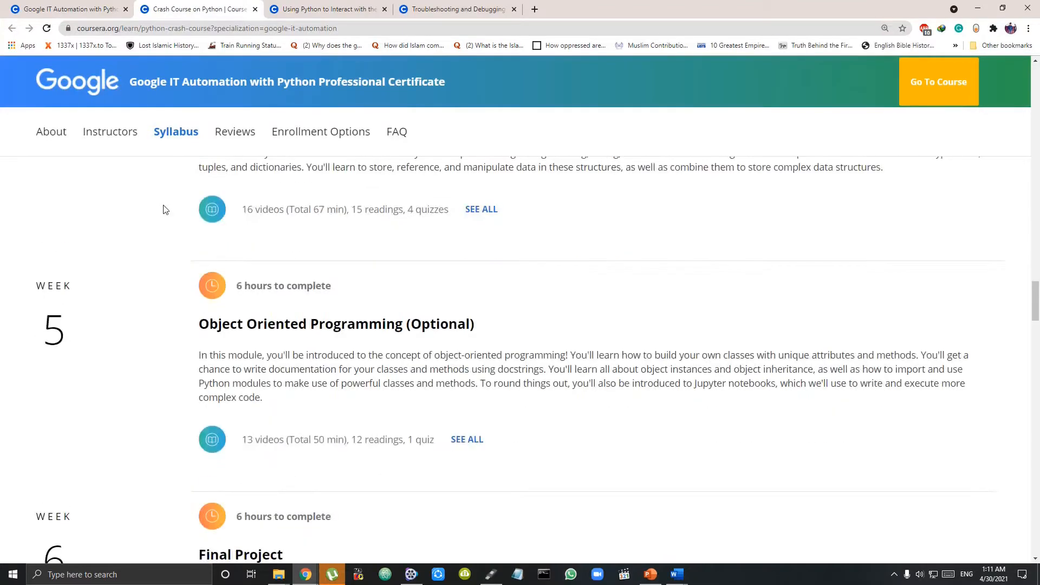
scroll("down", 3)
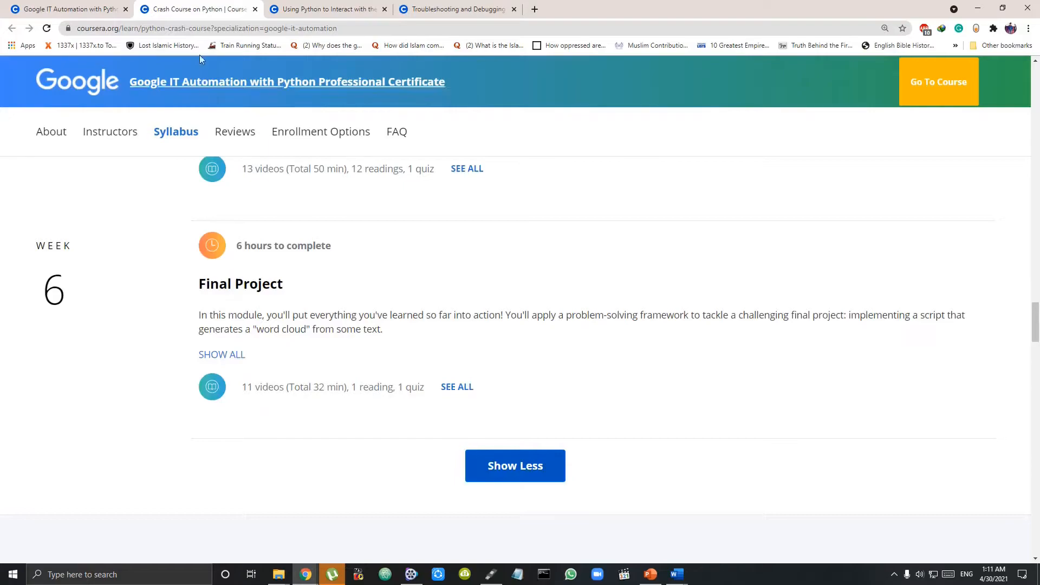
- Show the operating-system course's full syllabus down to Bash Scripting using Show More
left_click(332, 8)
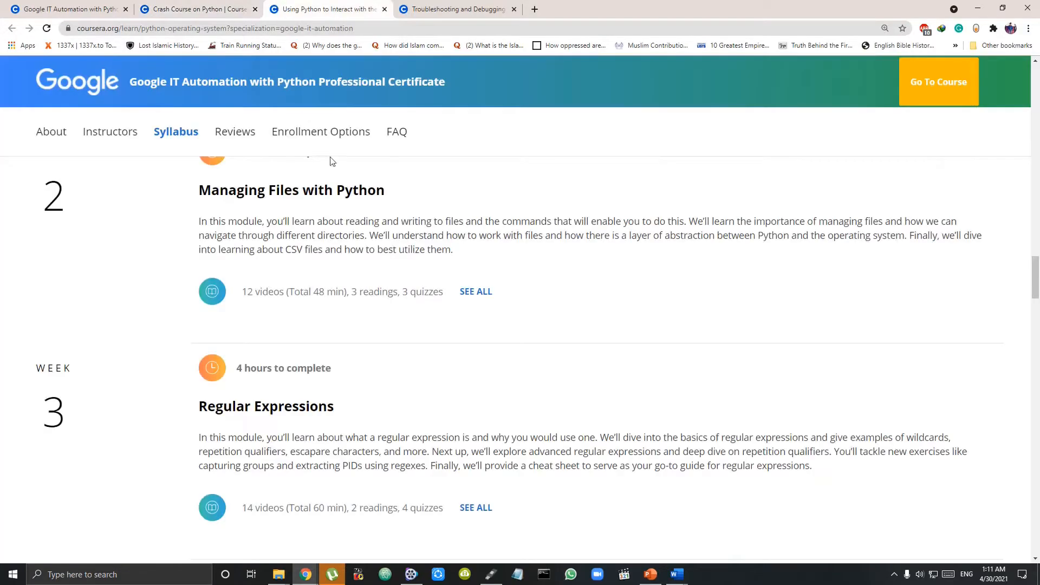
scroll("down", 3)
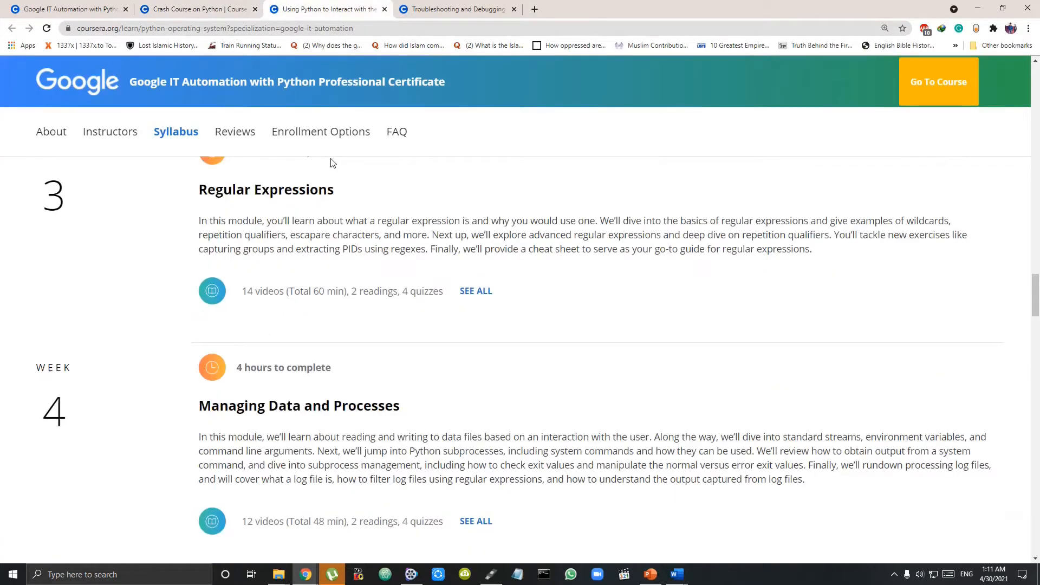
scroll("down", 3)
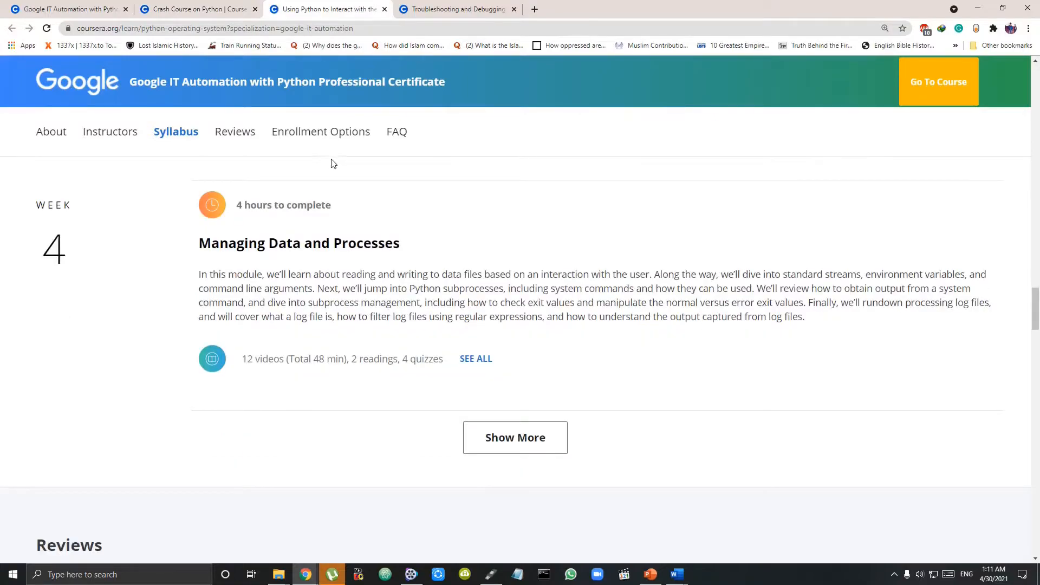
scroll("down", 3)
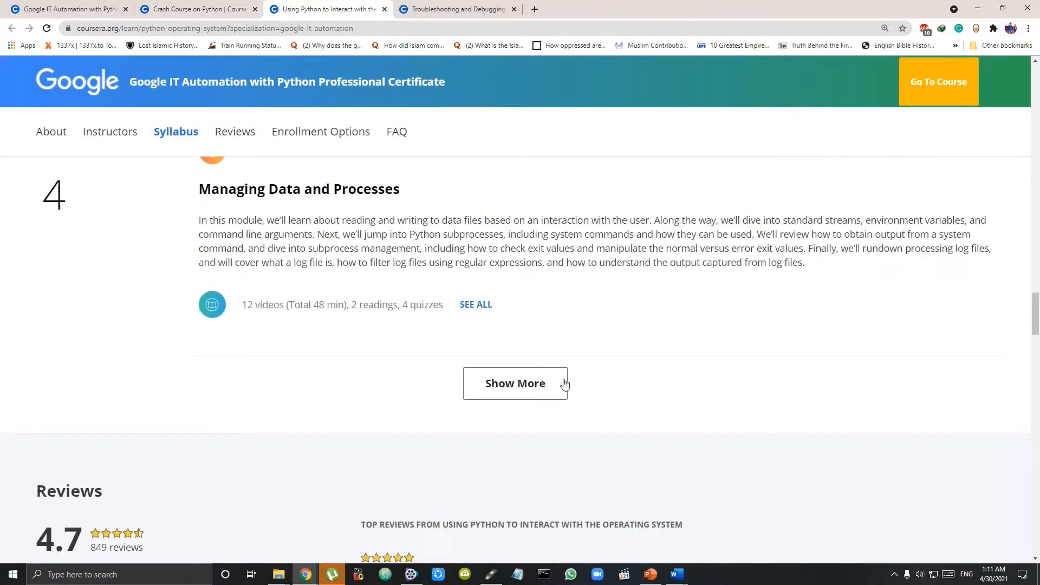
left_click(515, 384)
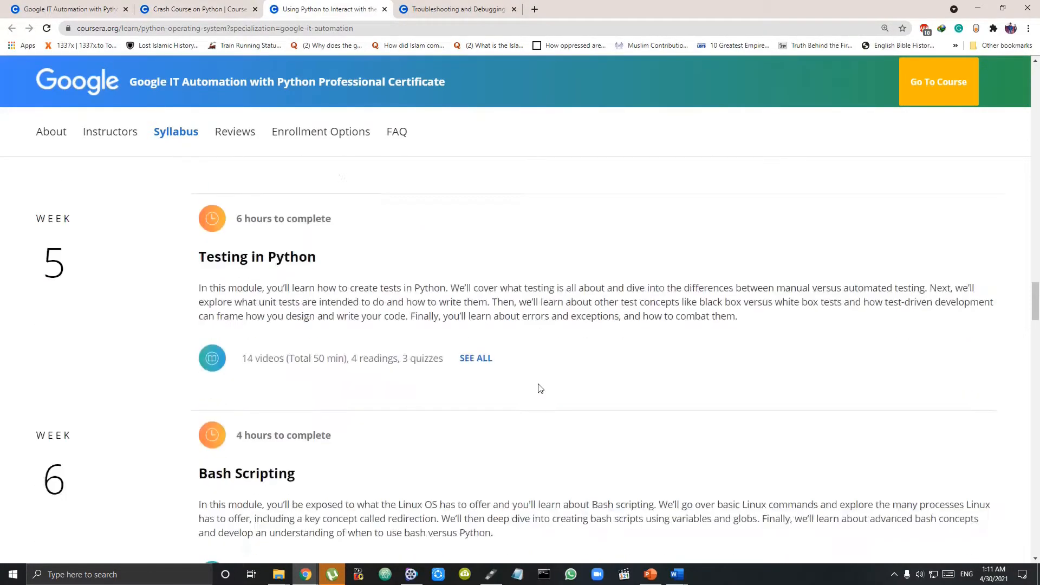
scroll("down", 3)
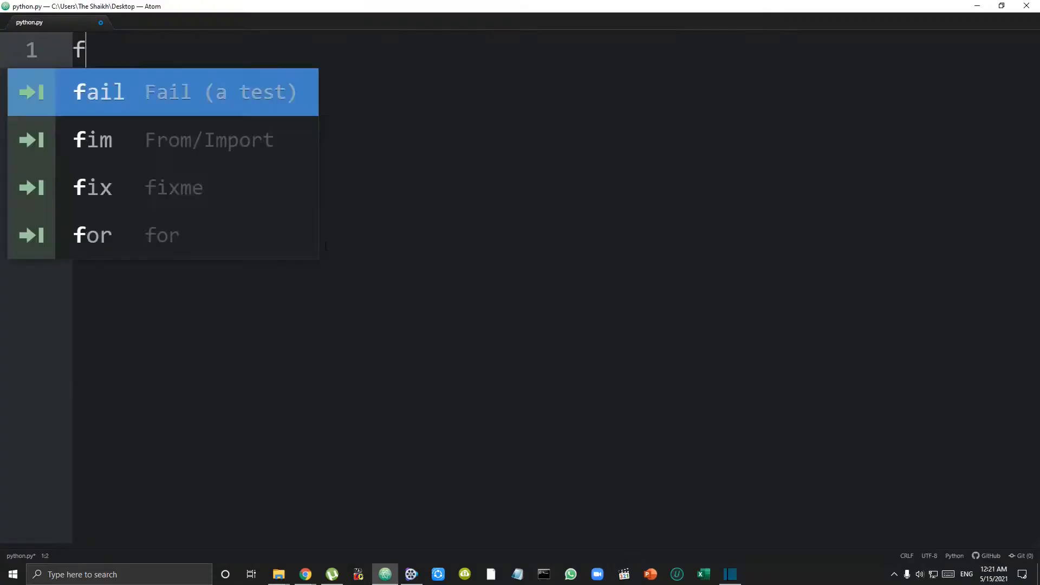
- Type the loop header 'for i in [1,,]' on line 1 of python.py
type("for i in [1,,]")
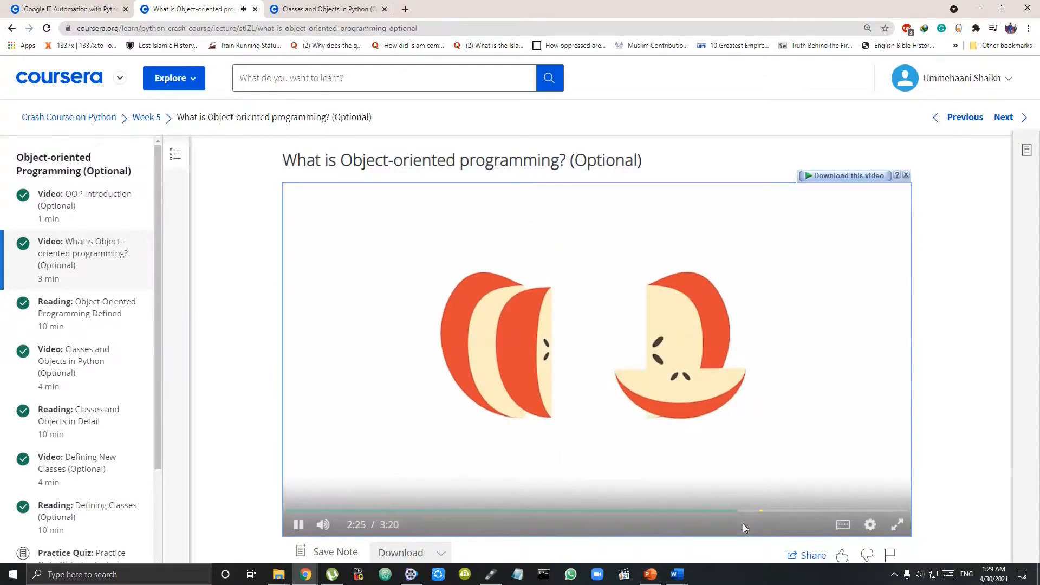
- Skip to a later point in the object-oriented programming lecture
left_click(298, 524)
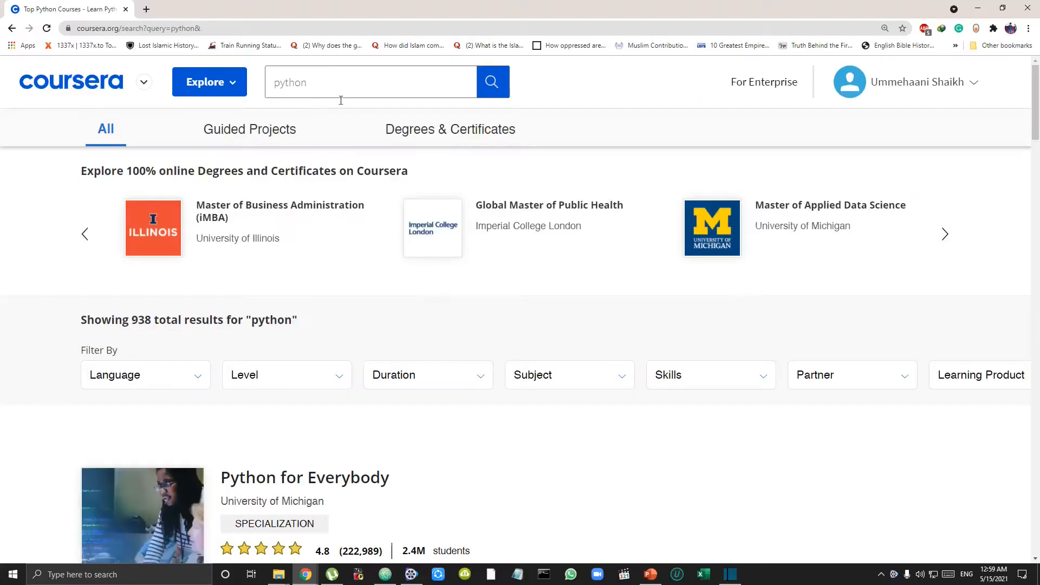
- Open the Python 3 Programming specialization and scroll its Python Basics syllabus
scroll("down", 3)
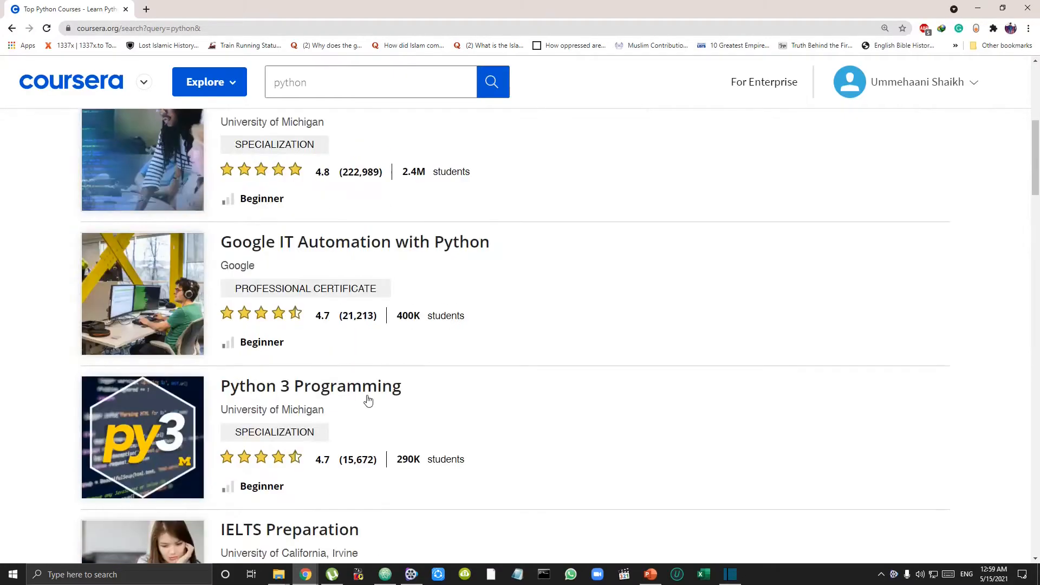
left_click(311, 386)
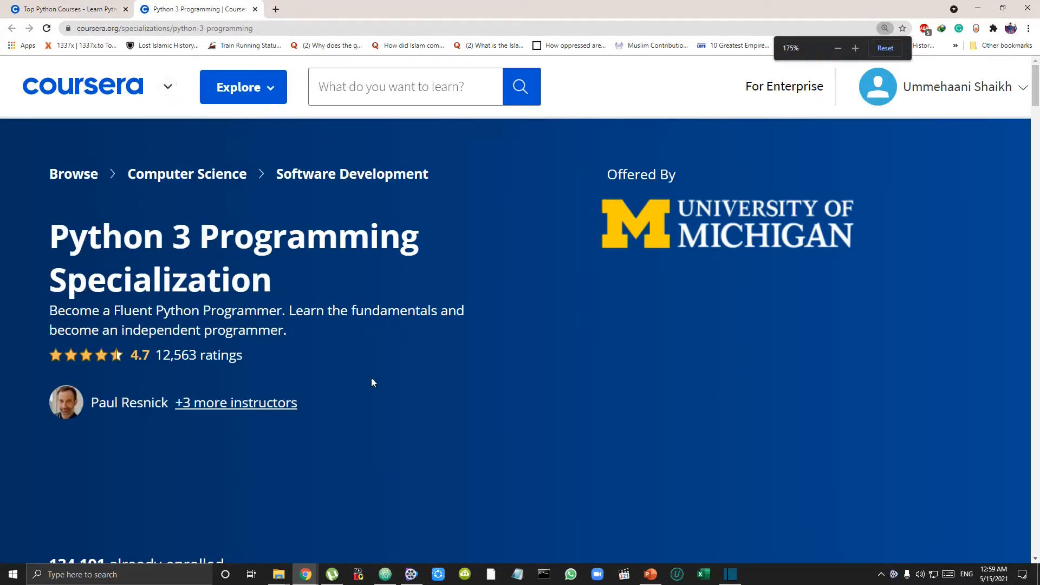
scroll("down", 3)
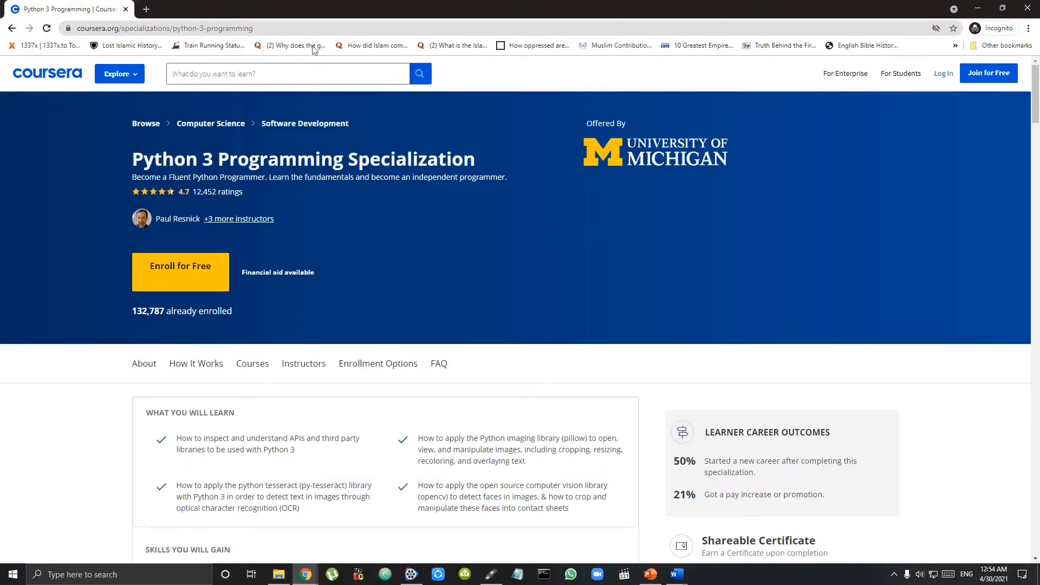
scroll("down", 3)
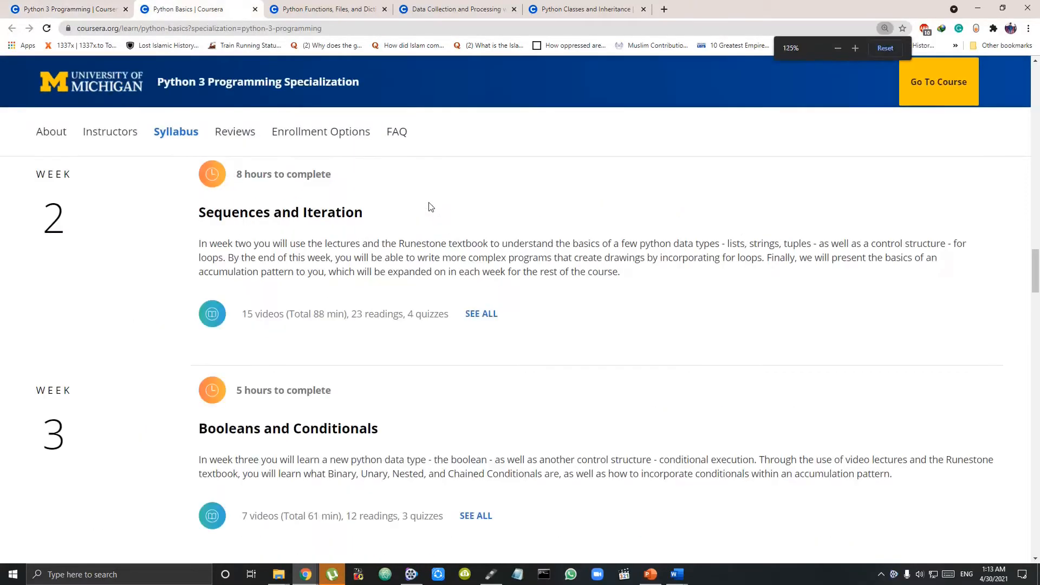
- Browse the Functions/Files/Dictionaries, Data Collection, and Classes and Inheritance course syllabi
left_click(325, 9)
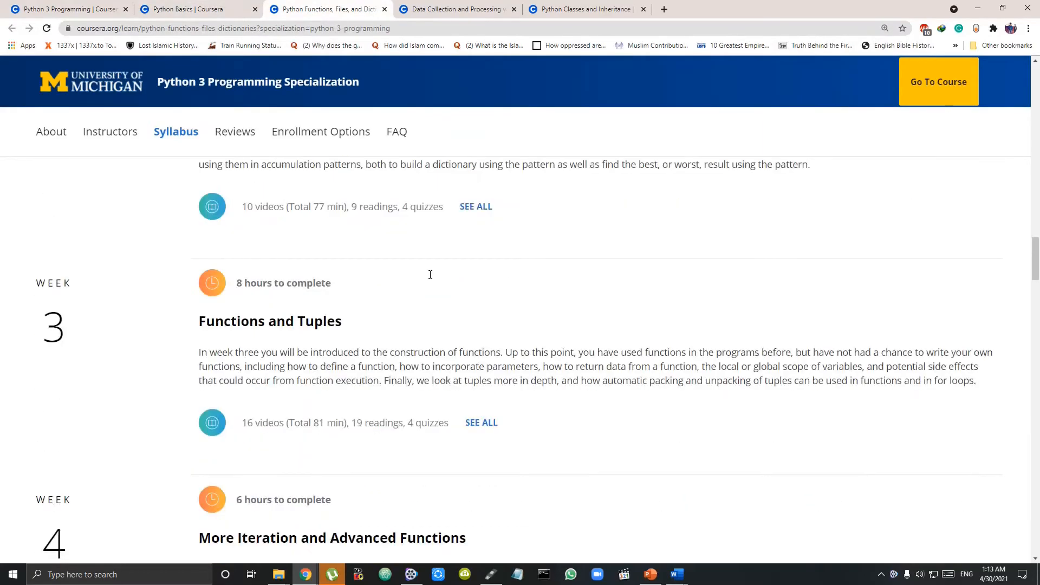
left_click(461, 10)
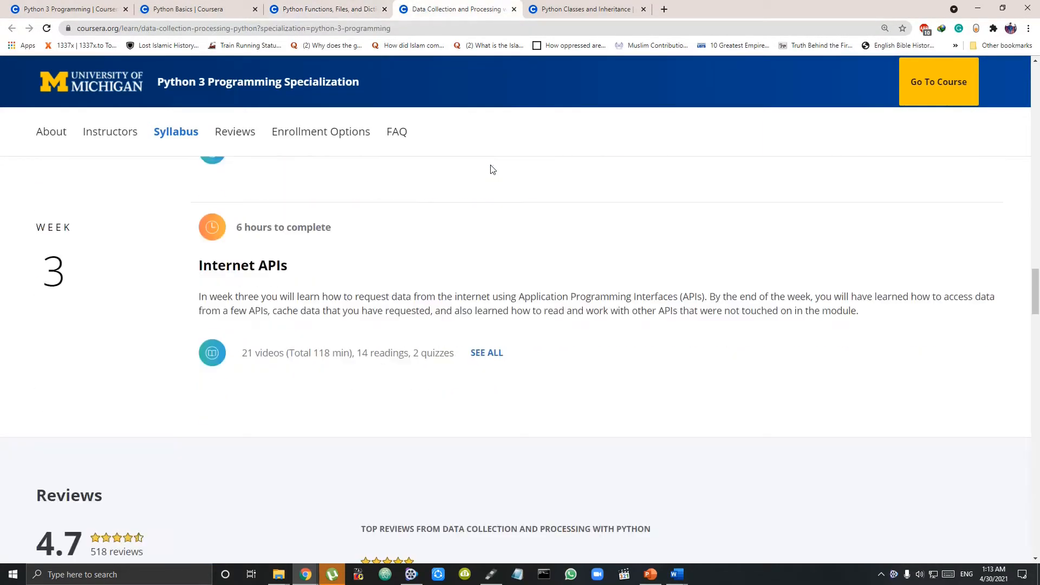
left_click(327, 10)
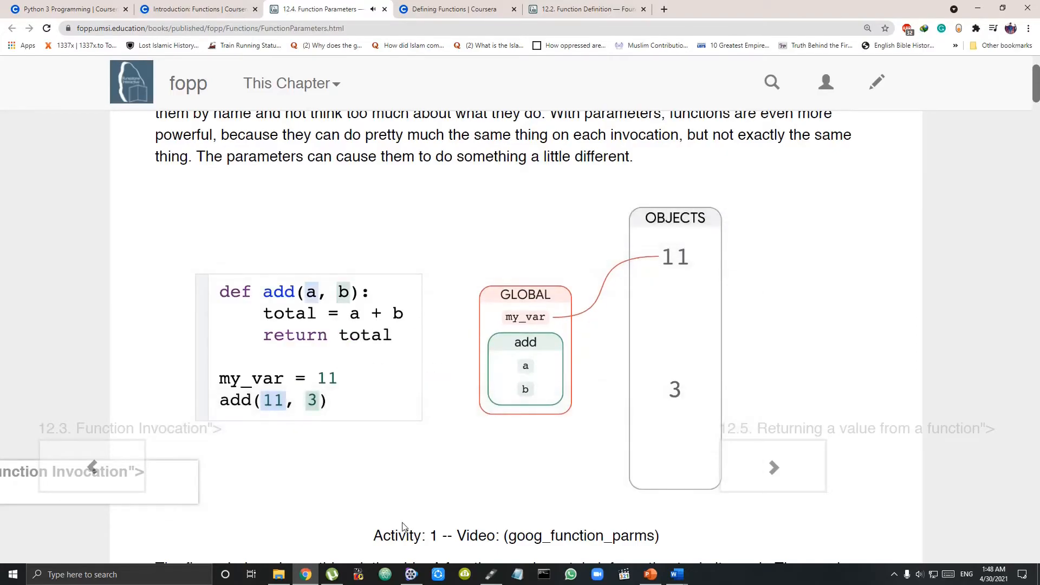
- Visit the Defining Functions lecture, then the textbook's 12.2 Function Definition page
left_click(456, 9)
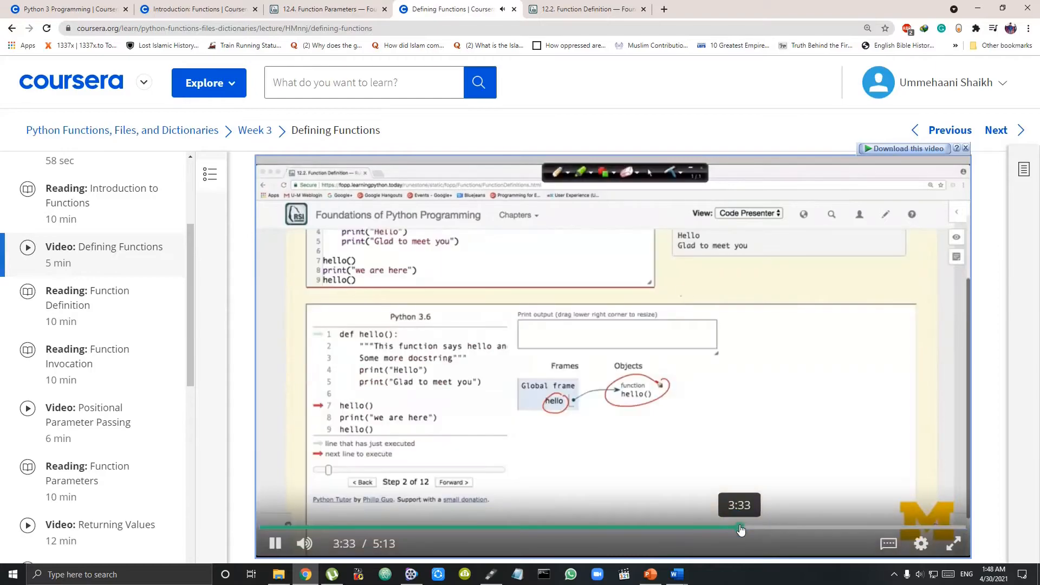
mouse_move(840, 535)
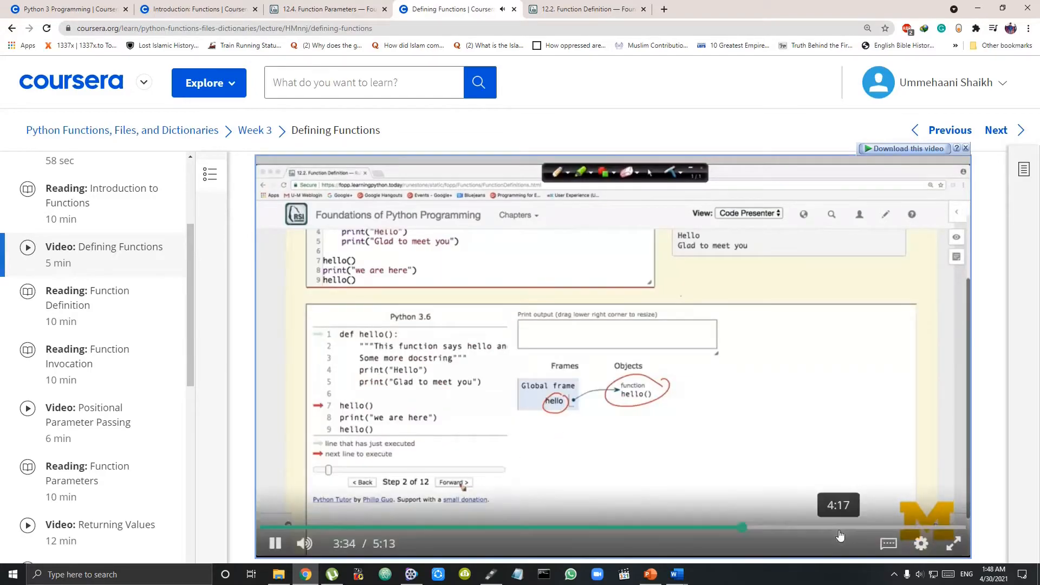
left_click(453, 482)
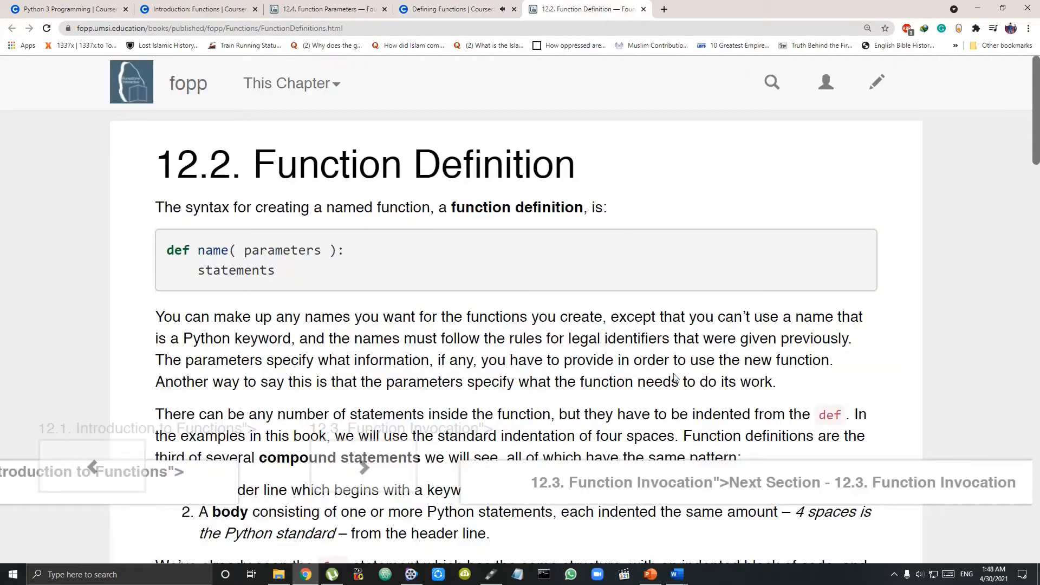
scroll("down", 3)
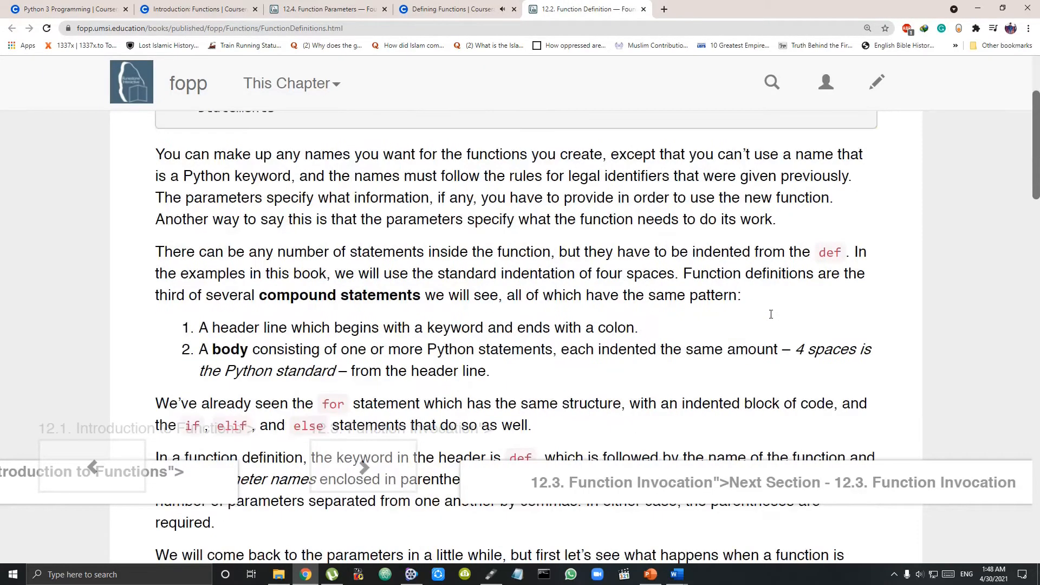
scroll("down", 3)
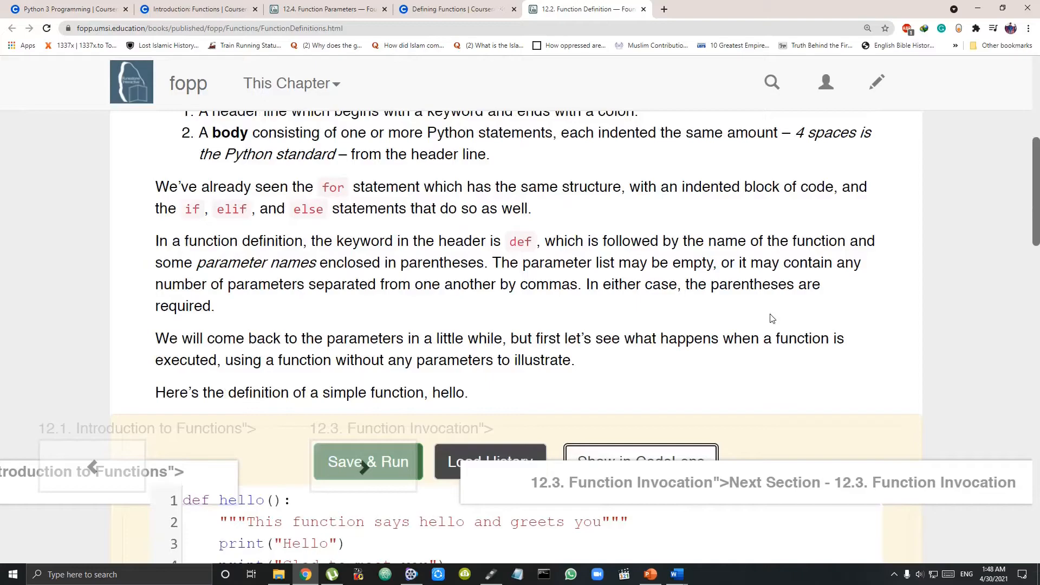
scroll("down", 3)
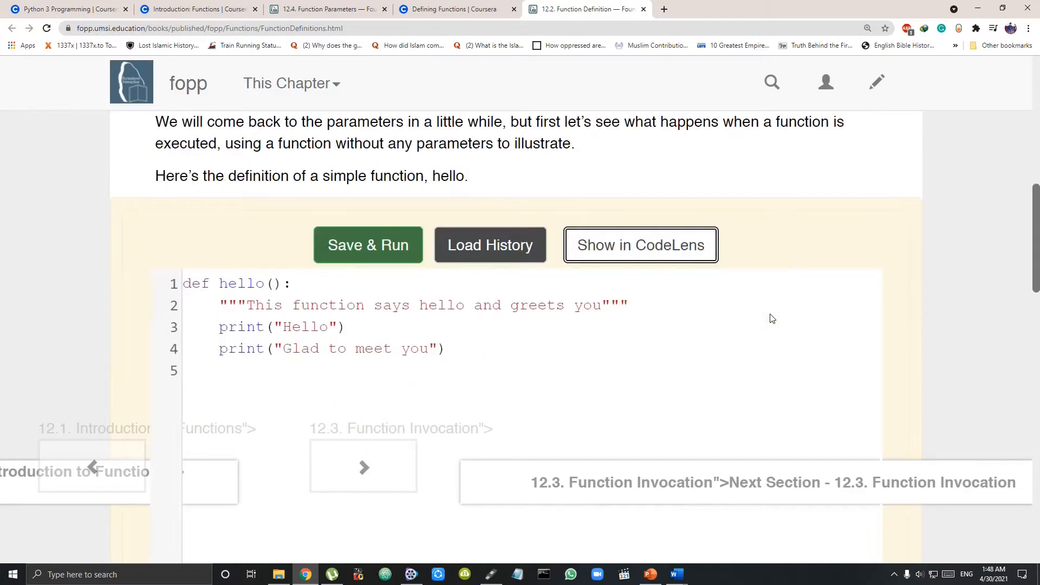
scroll("down", 3)
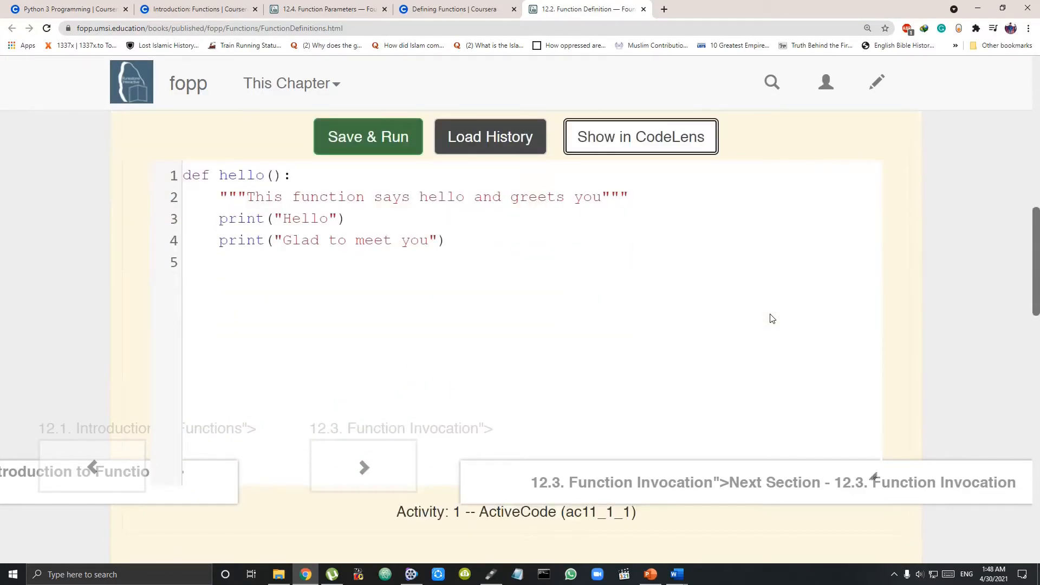
scroll("down", 3)
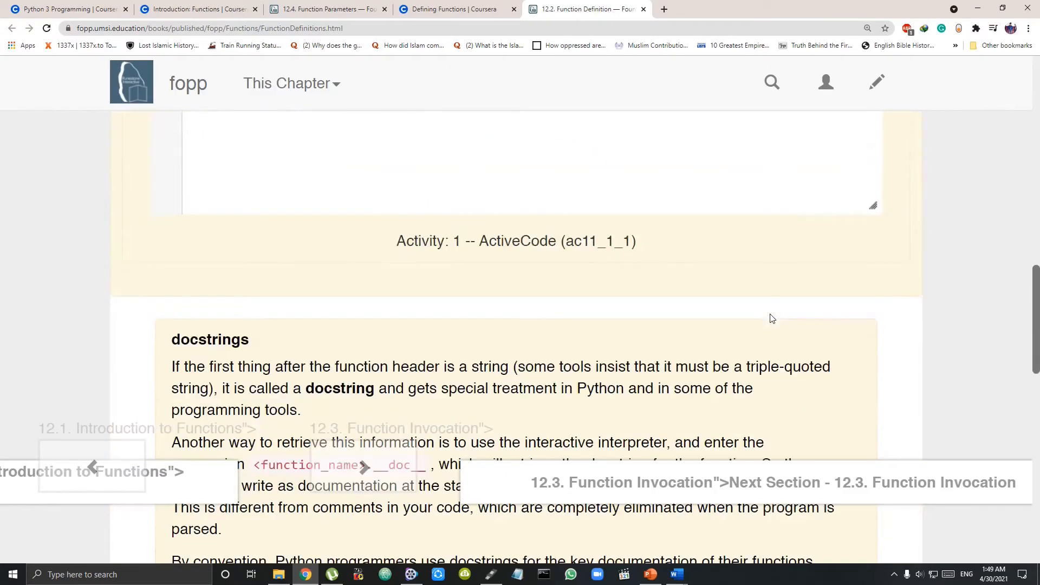
scroll("down", 3)
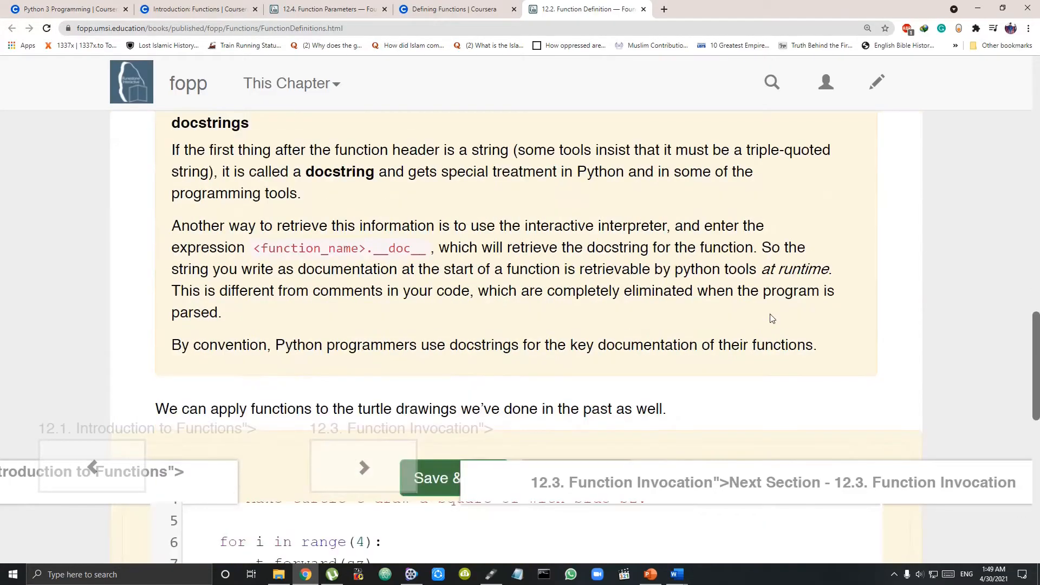
scroll("down", 3)
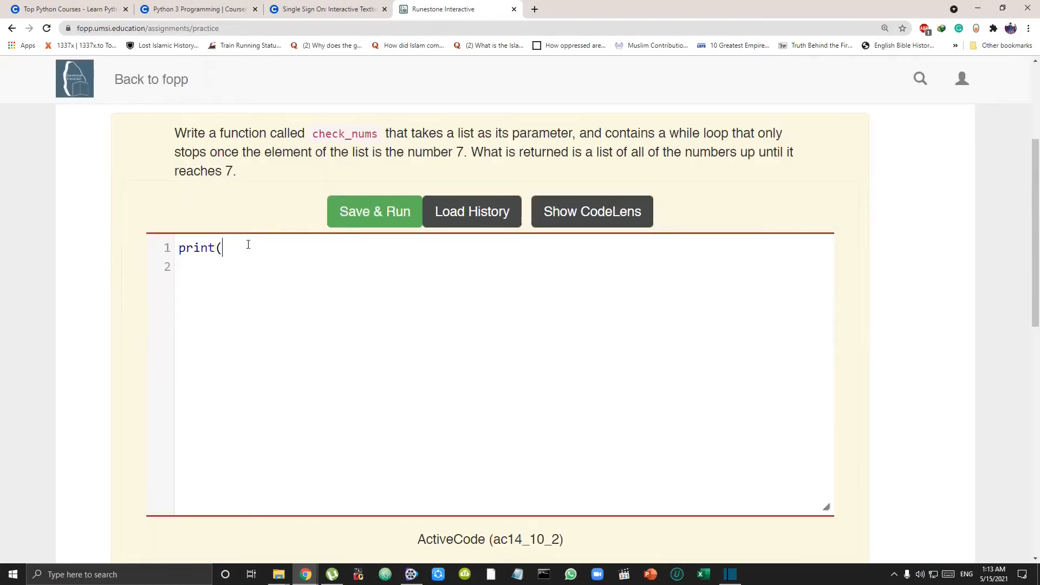
- Add print("Hello World") to line 1 of the ActiveCode practice exercise
type("\"Hellow")
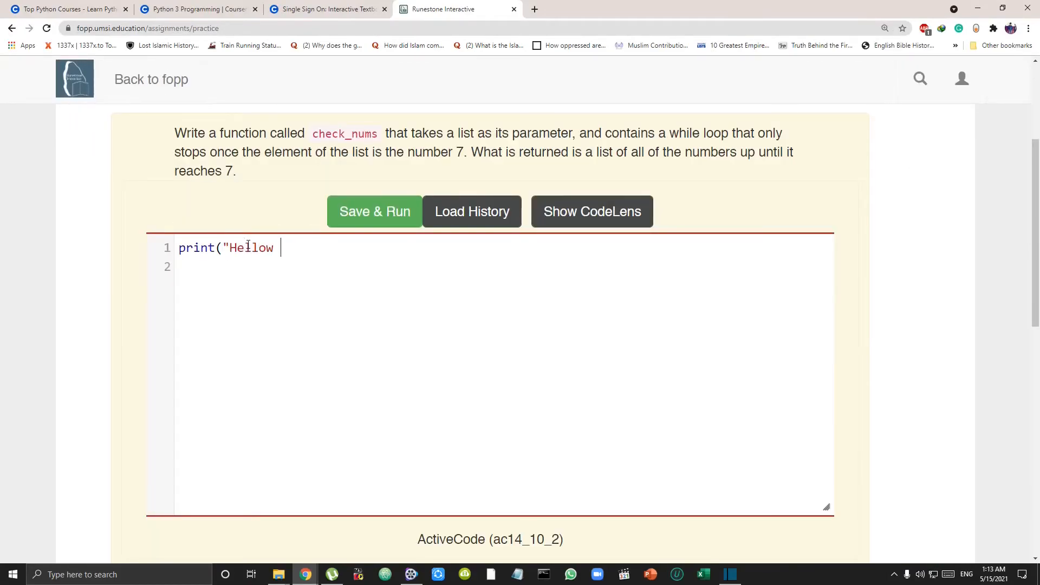
type("World\"")
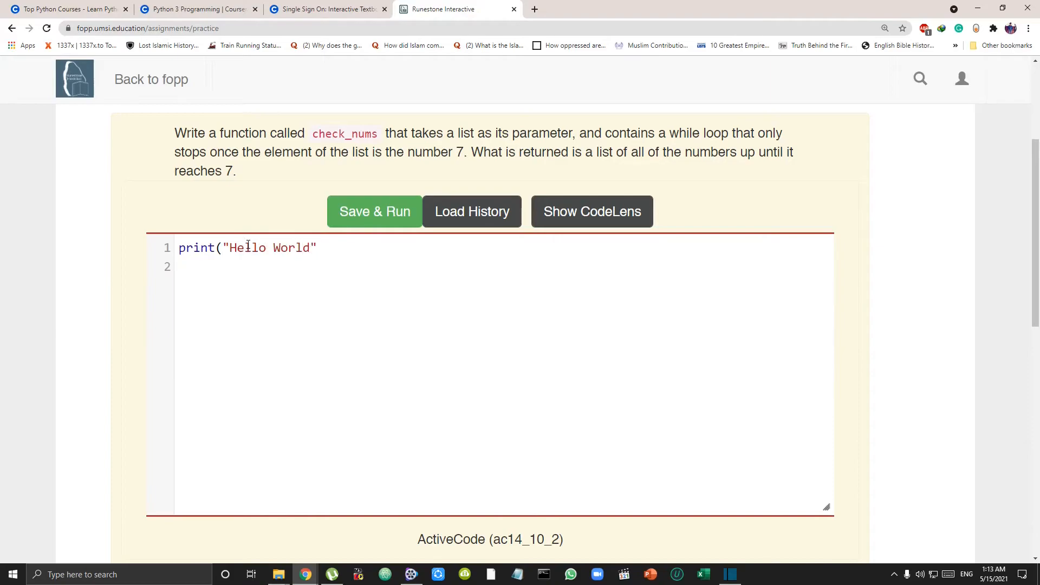
left_click(374, 211)
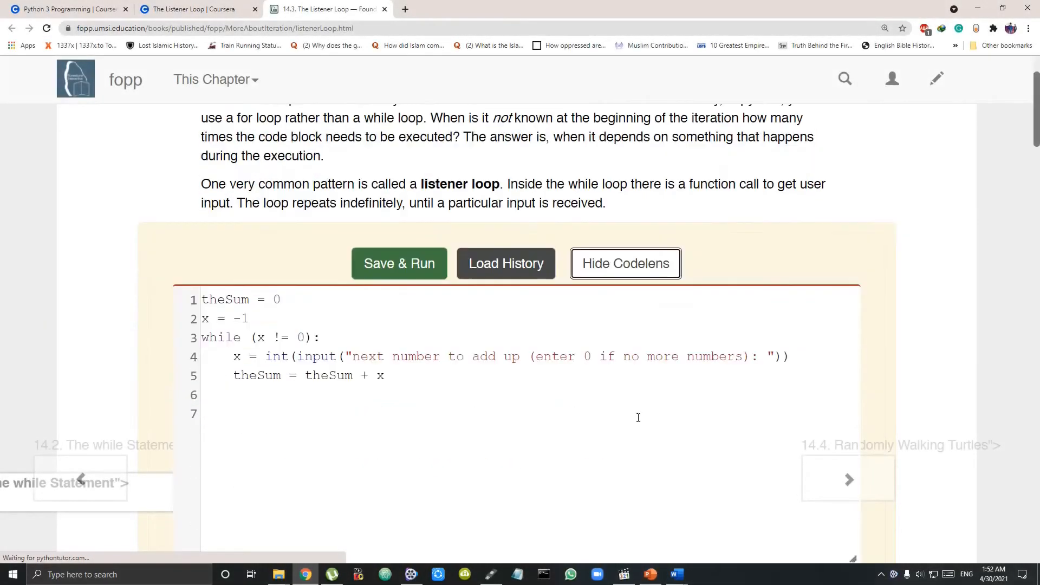
- Add print(theSum) on line 6 and begin stepping the CodeLens visualization
type("print(the")
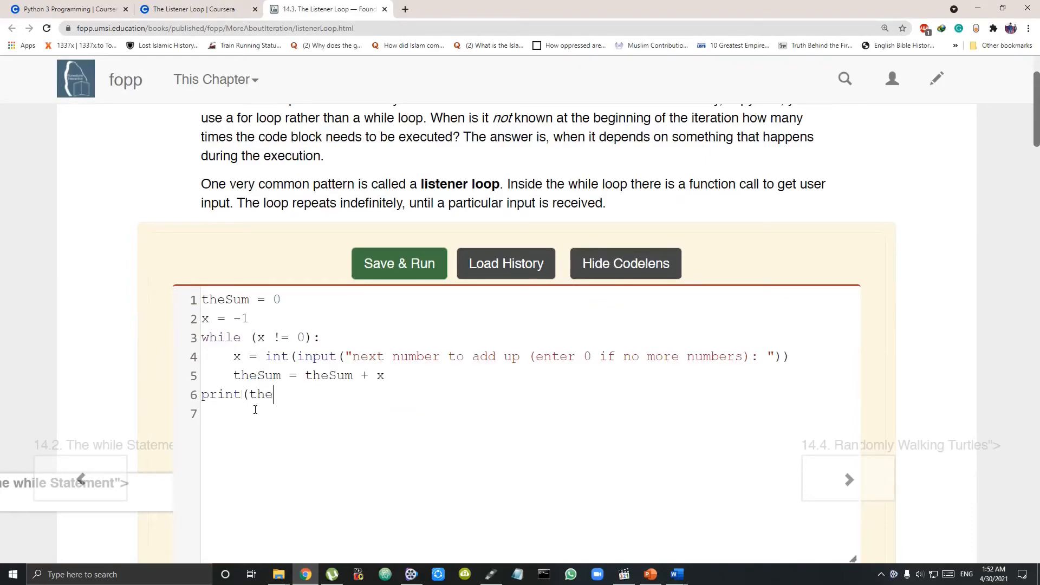
type("Sum")
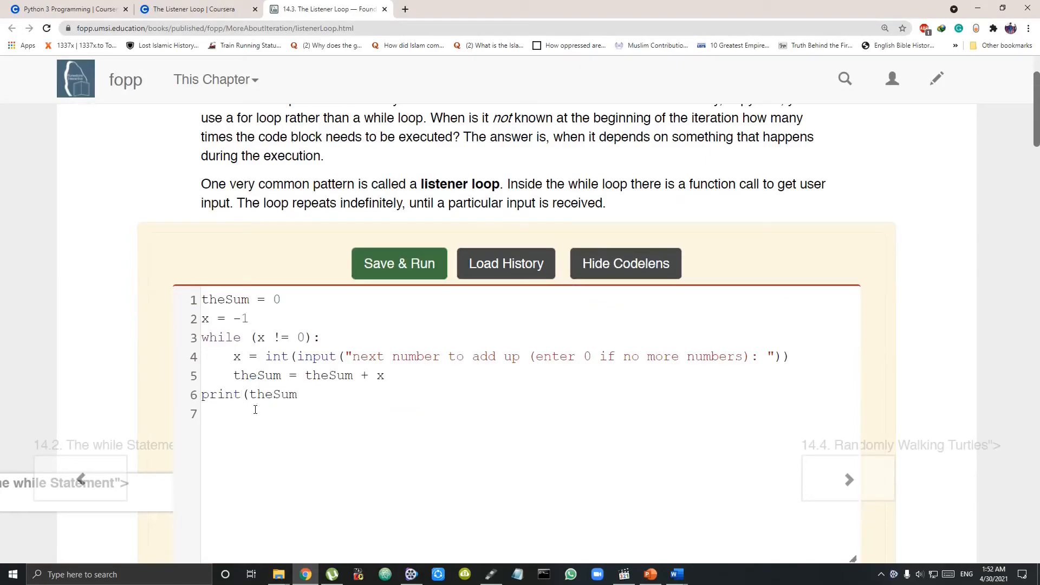
left_click(399, 263)
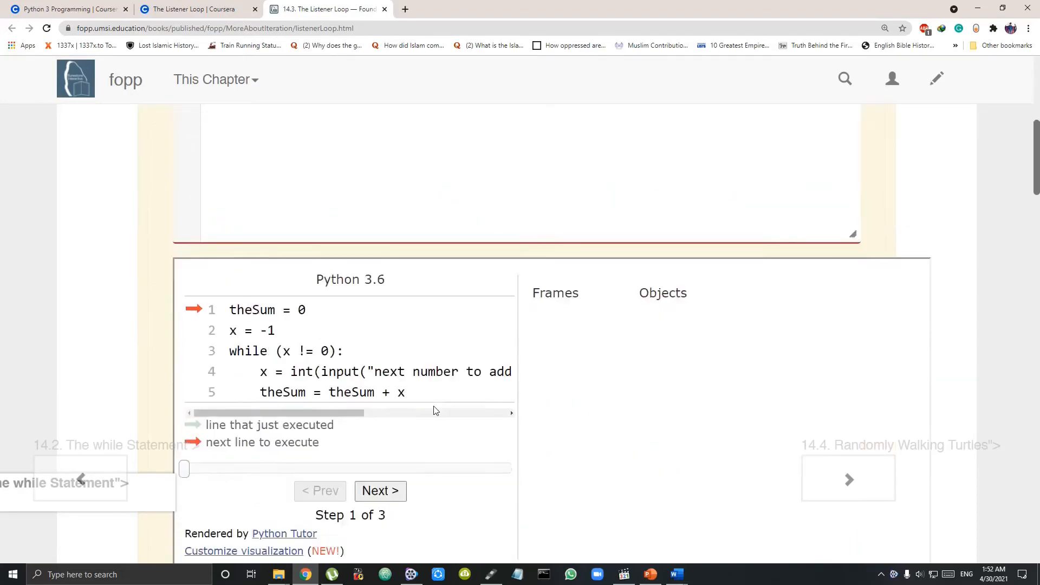
left_click(381, 491)
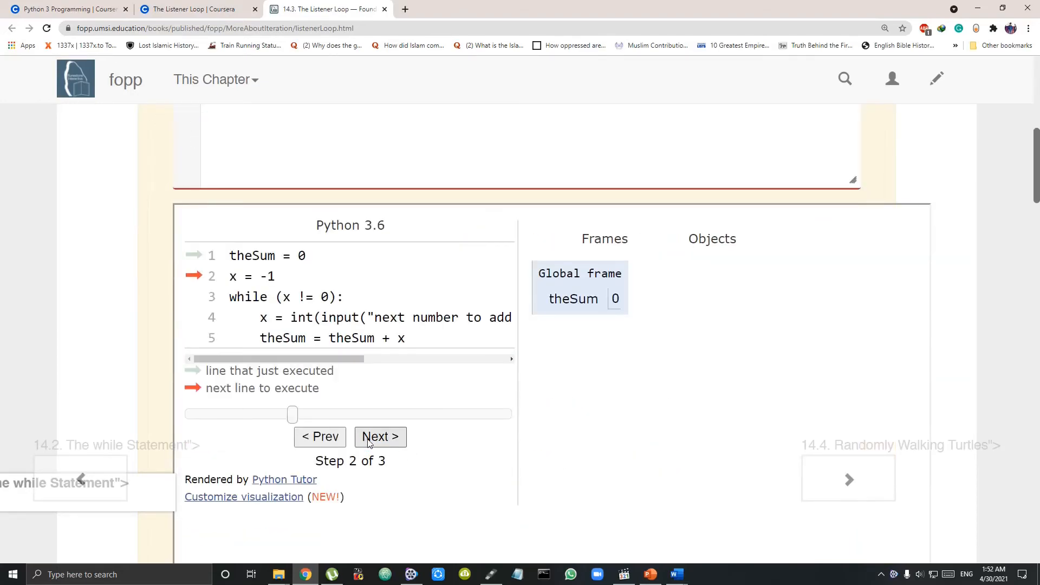
- Enter 25 as the next number and step until theSum equals 25
left_click(380, 437)
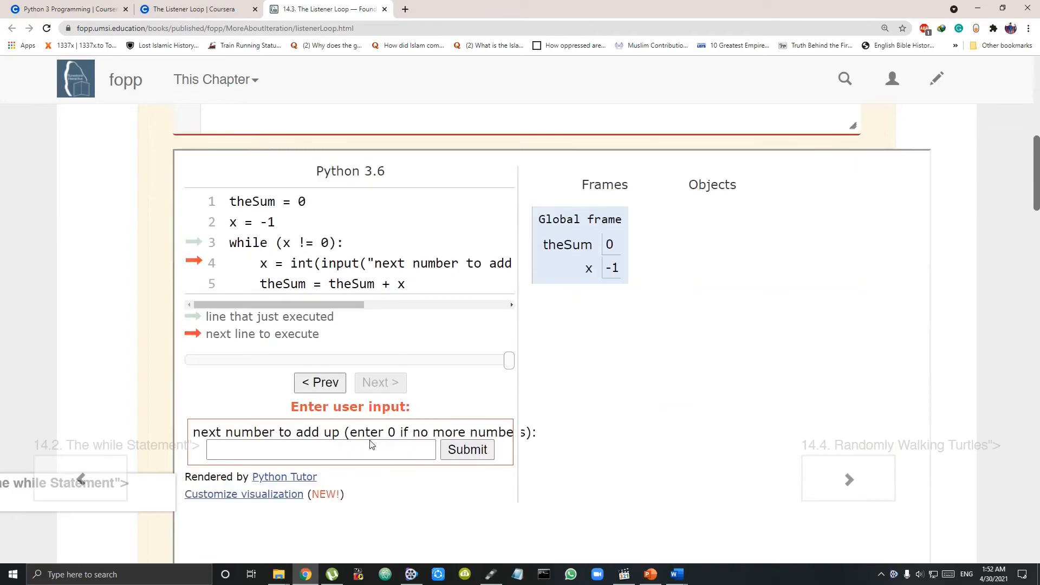
left_click(320, 450)
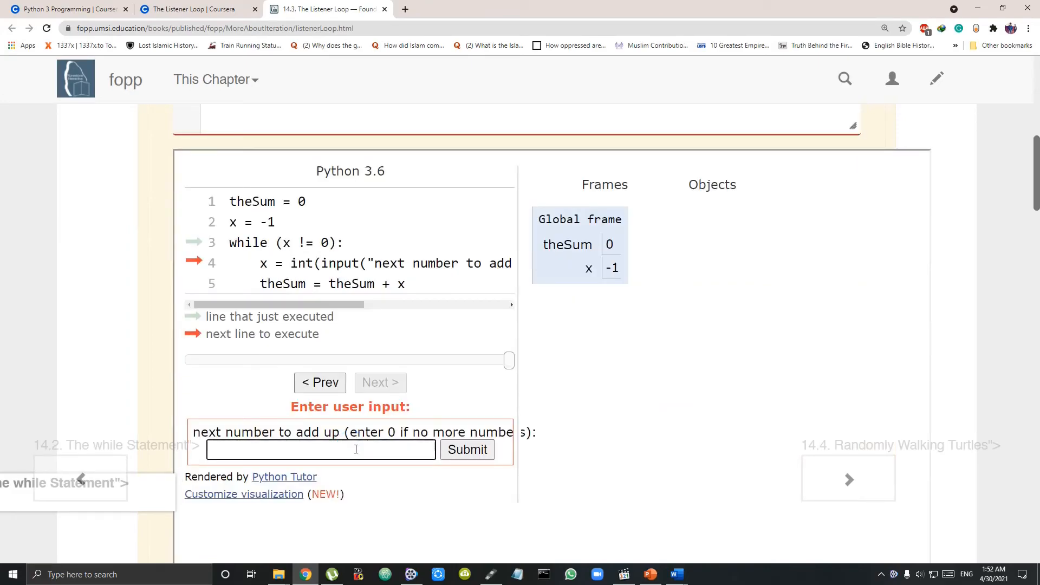
type("025")
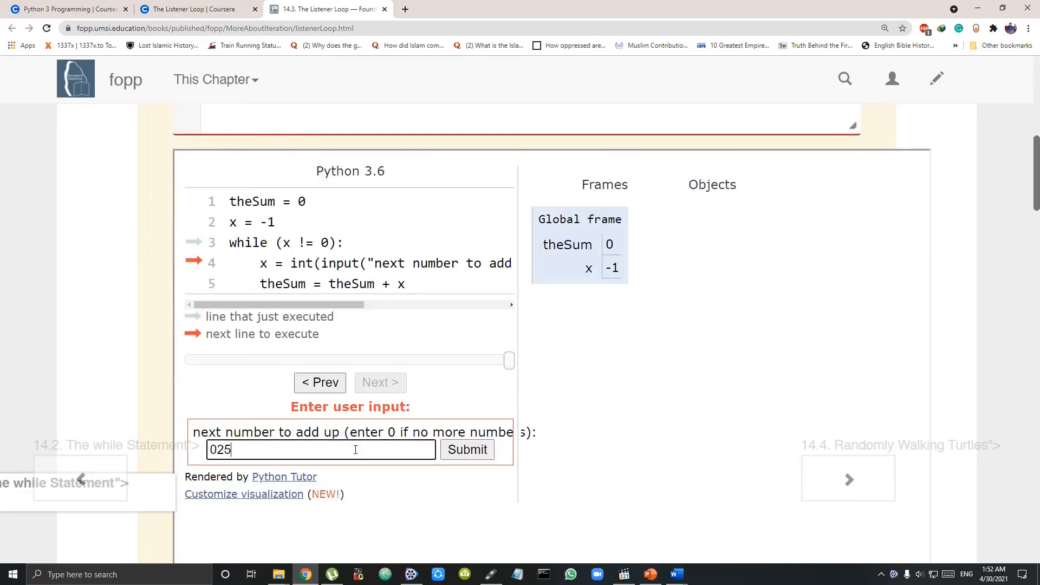
left_click(467, 449)
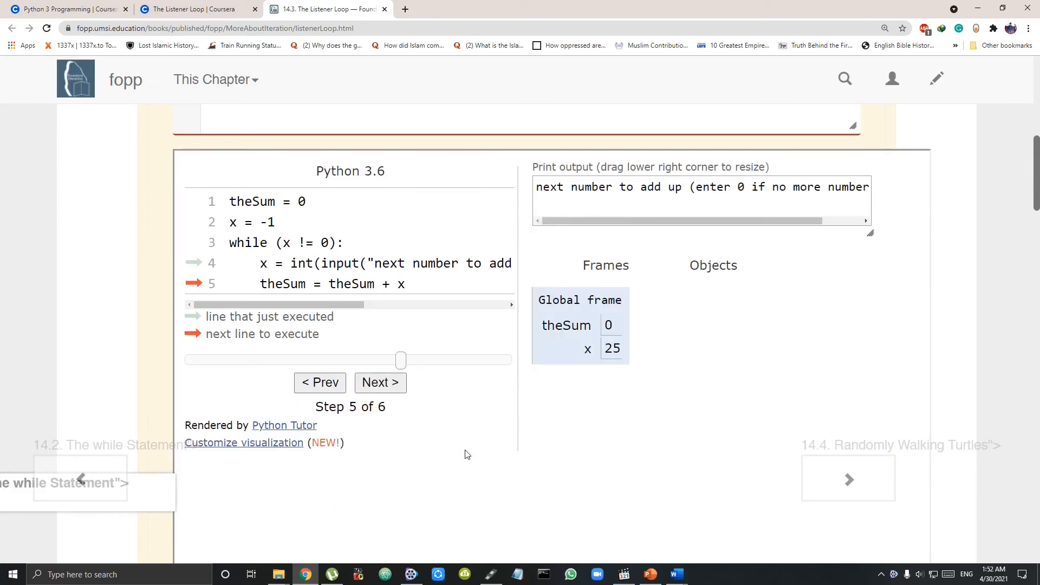
left_click(380, 382)
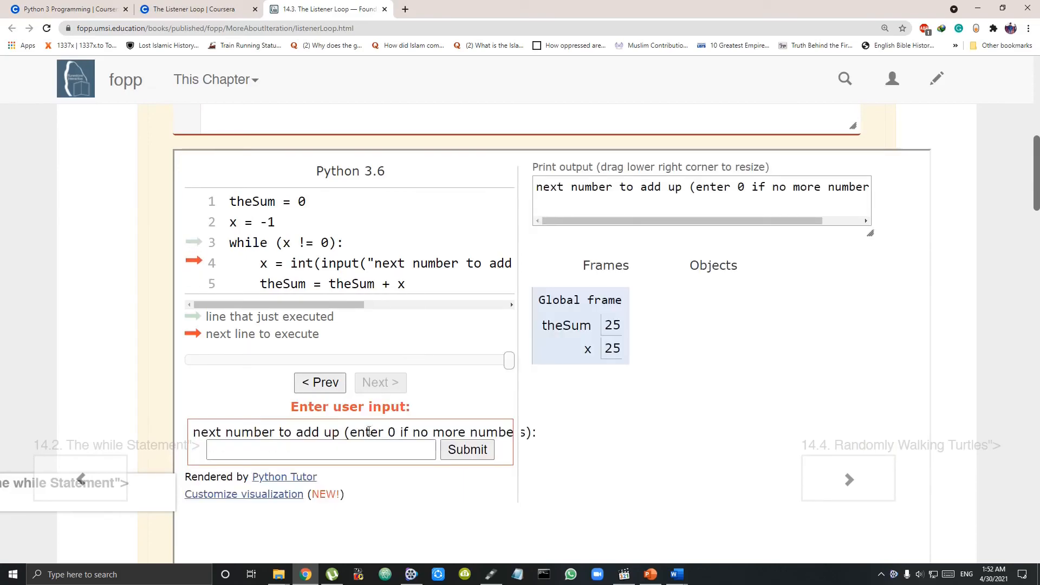